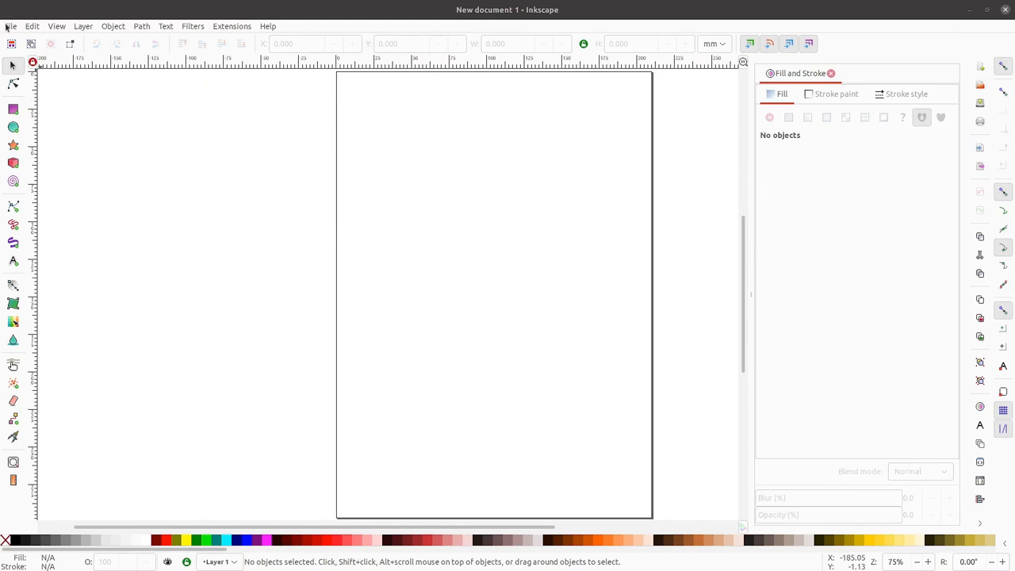
Start opening an existing document from the File menu
{"action": "left_click", "coordinate": [31, 27]}
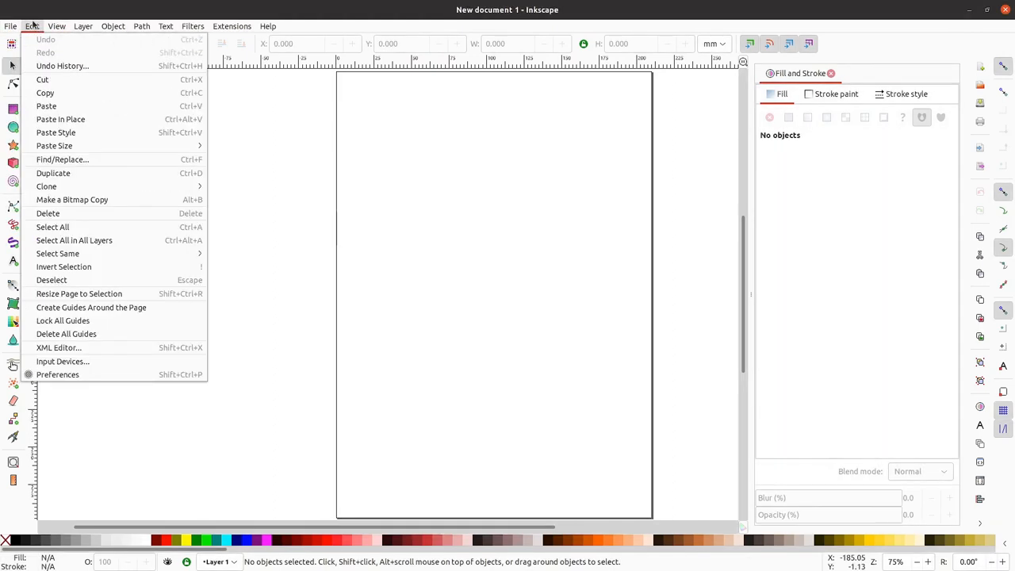
{"action": "left_click", "coordinate": [11, 26]}
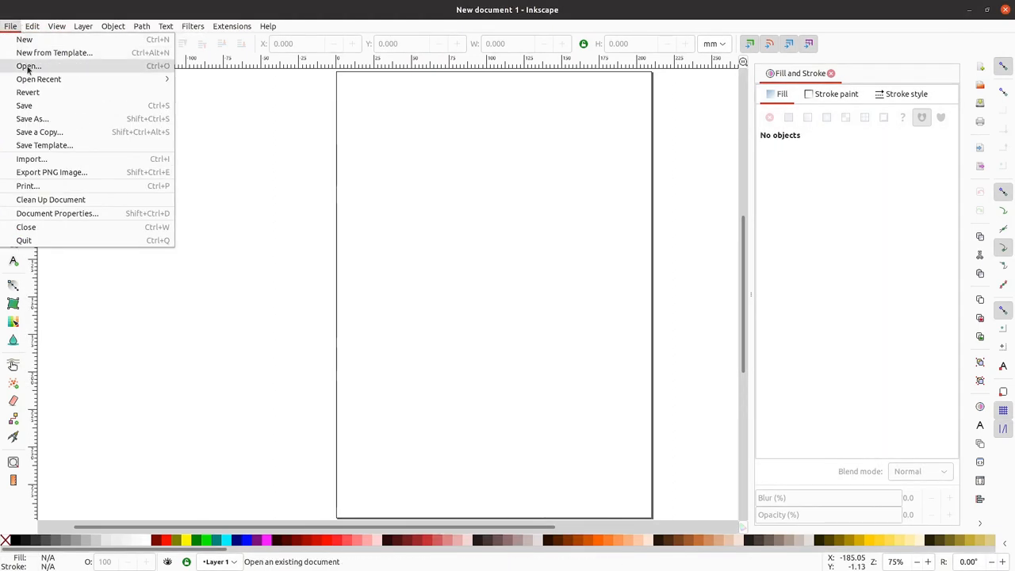
{"action": "left_click", "coordinate": [28, 66]}
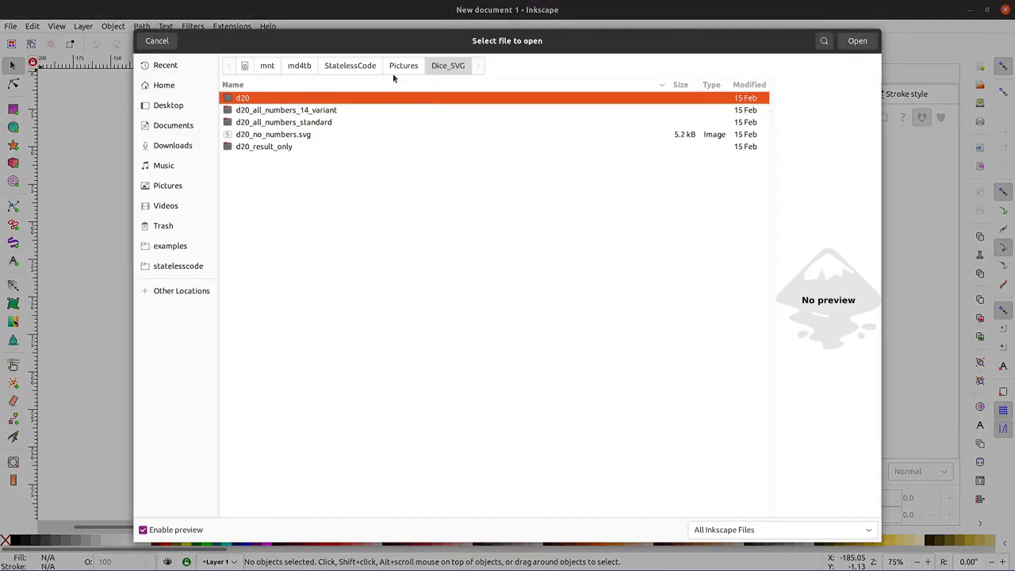
Navigate the open dialog to Pictures/StatelessCodeRebrand/Wallpaper
{"action": "left_click", "coordinate": [403, 65]}
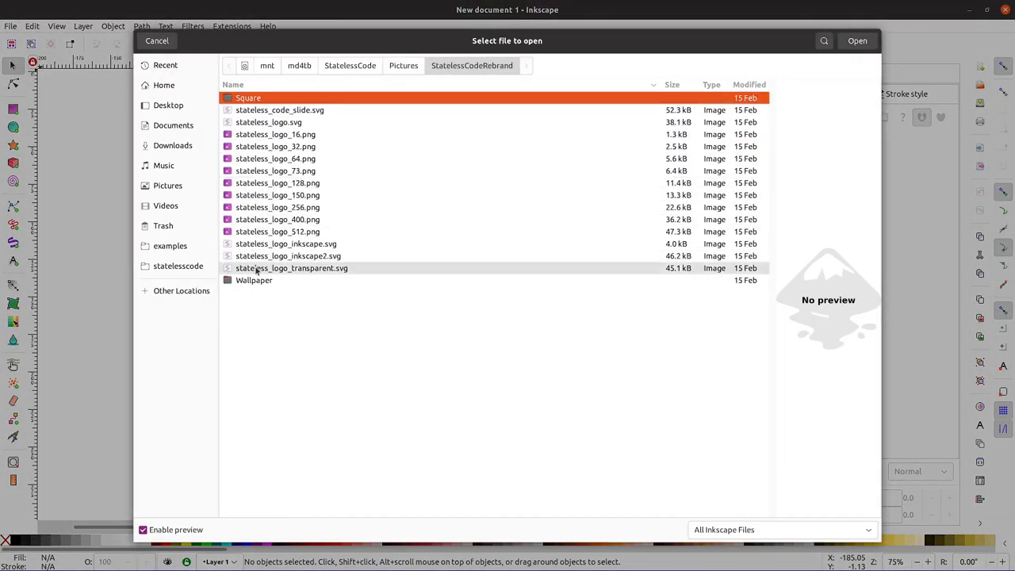
{"action": "left_click", "coordinate": [254, 280]}
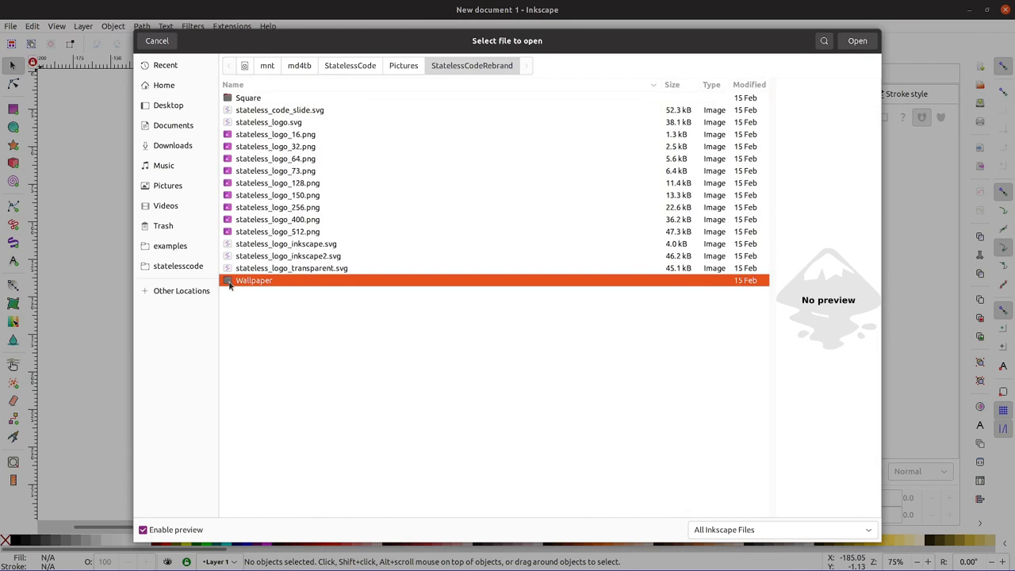
{"action": "double_click", "coordinate": [254, 280]}
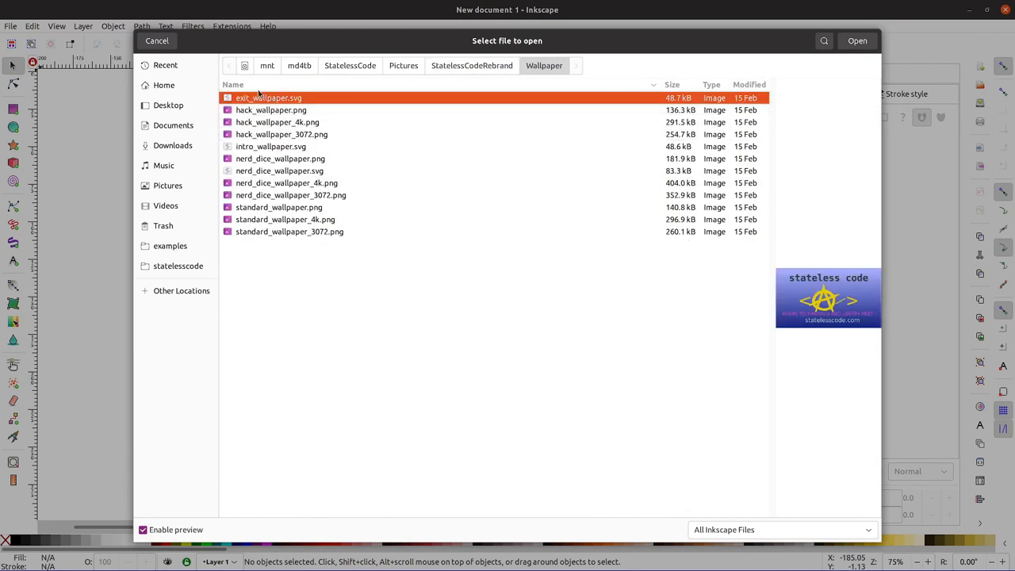
{"action": "mouse_move", "coordinate": [750, 75]}
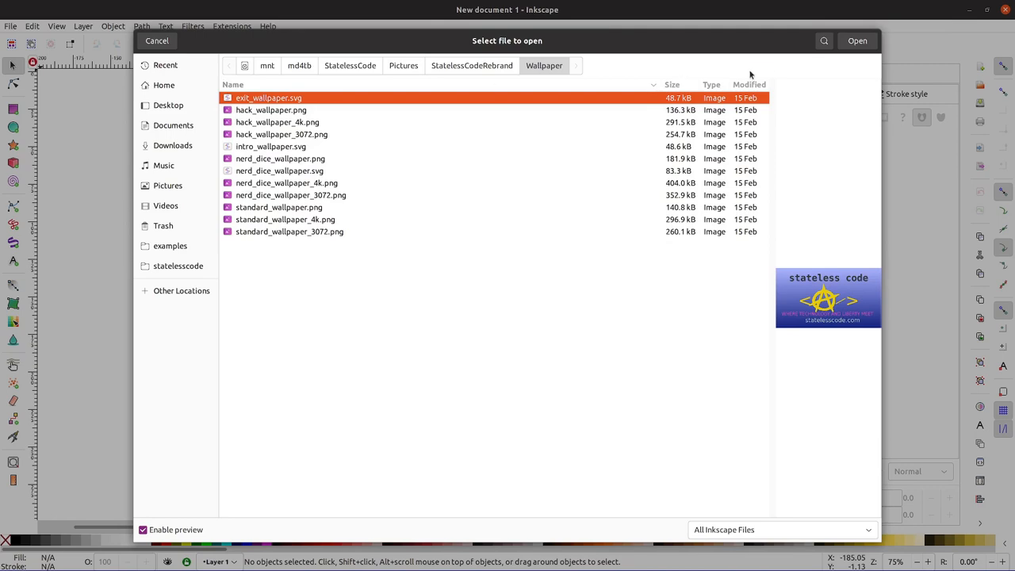
Open exit_wallpaper.svg and make the Base layer current, toggling its lock
{"action": "left_click", "coordinate": [857, 40]}
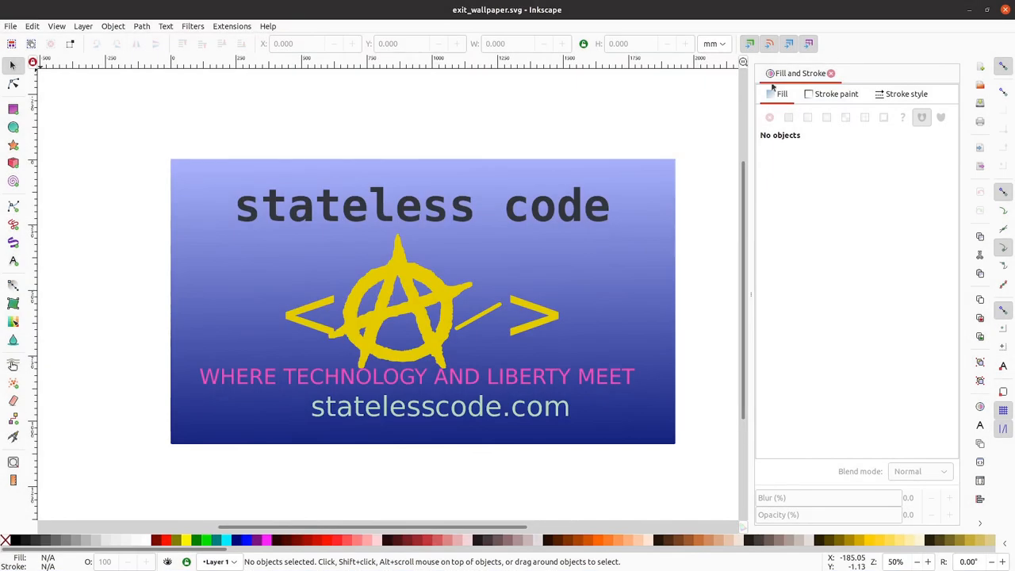
{"action": "mouse_move", "coordinate": [398, 403]}
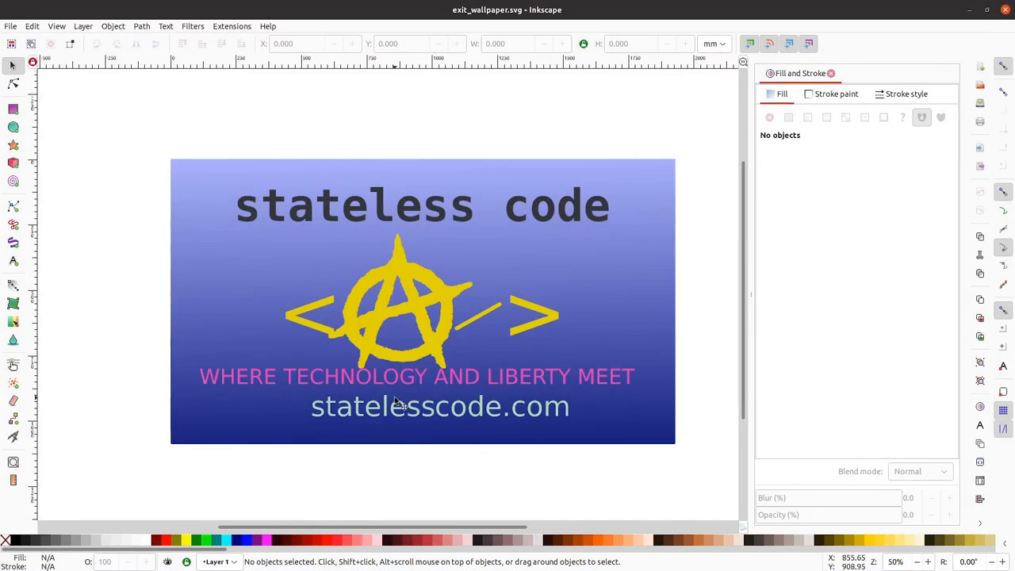
{"action": "mouse_move", "coordinate": [803, 245]}
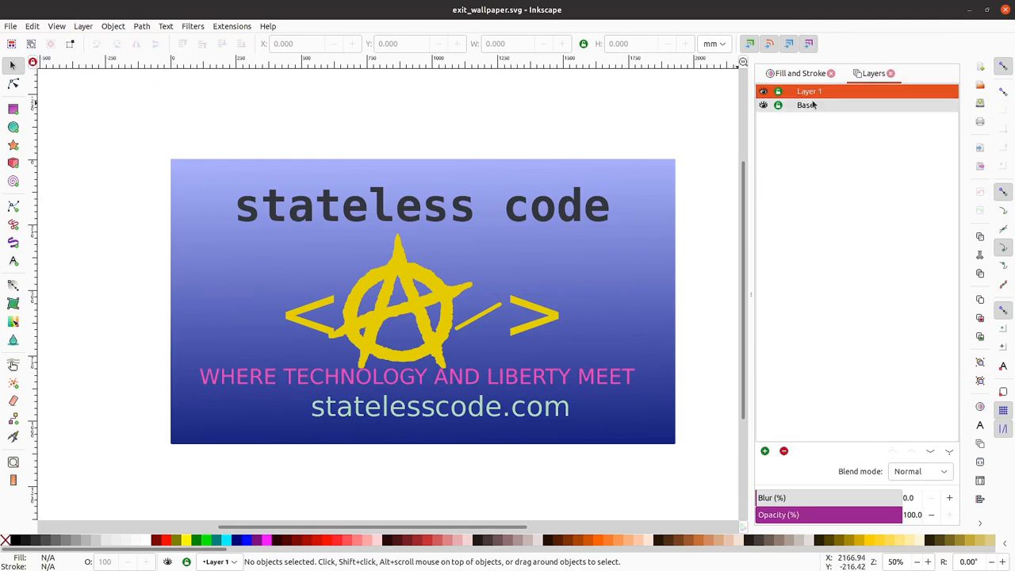
{"action": "left_click", "coordinate": [806, 105]}
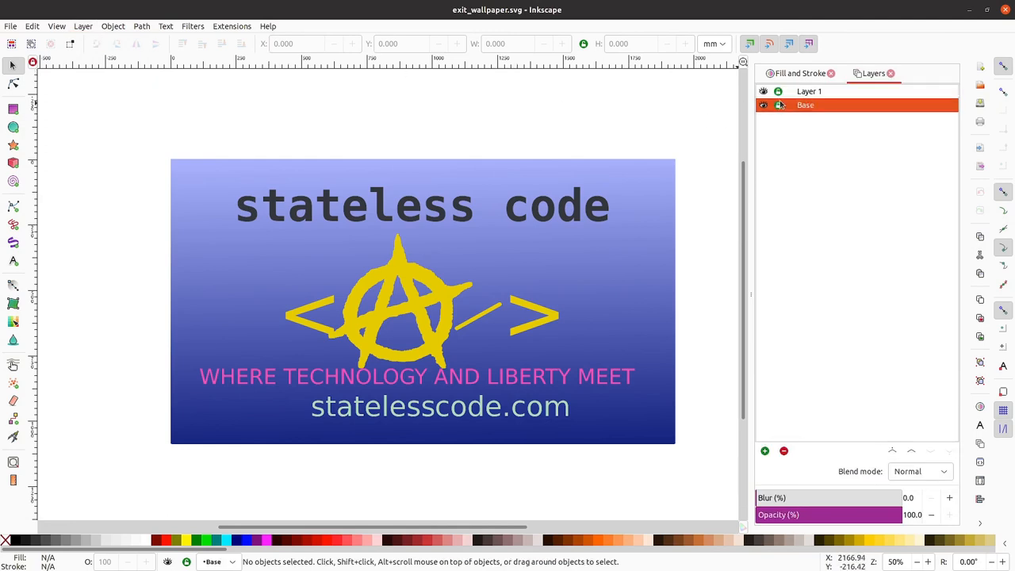
{"action": "left_click", "coordinate": [779, 104]}
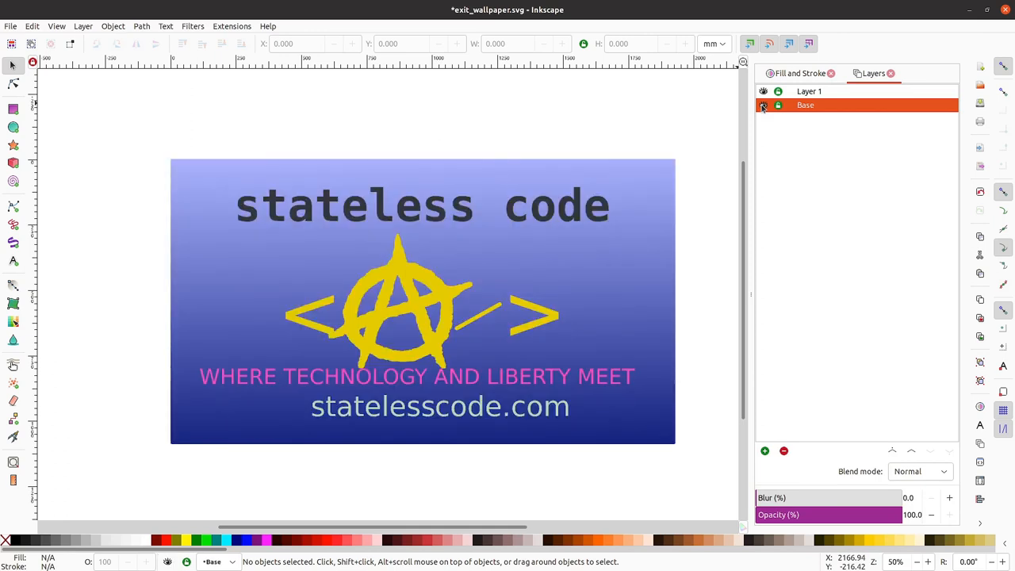
Toggle visibility of Layer 1 and Base to inspect the gradient background, ending with both shown
{"action": "left_click", "coordinate": [763, 92]}
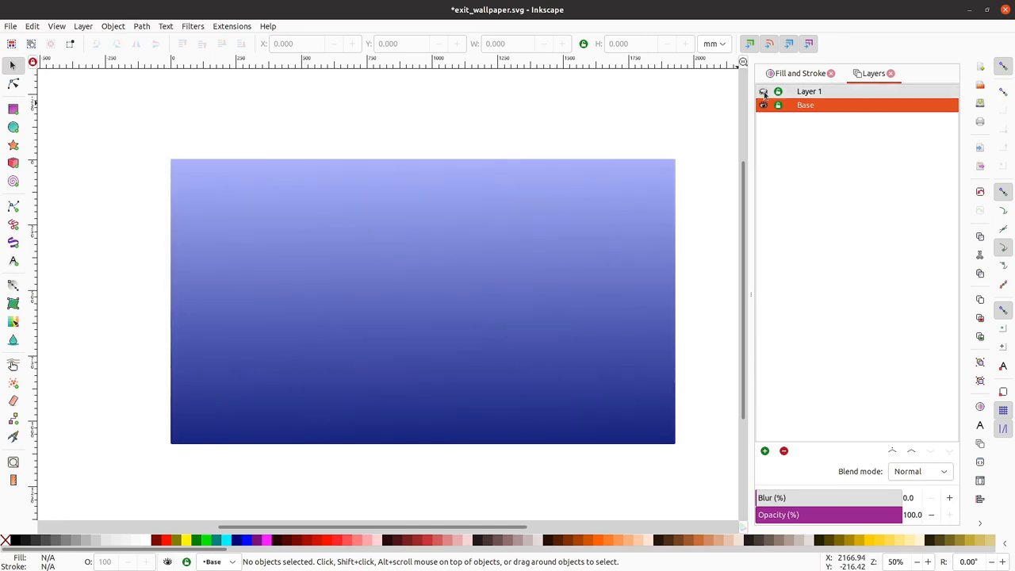
{"action": "left_click", "coordinate": [764, 105]}
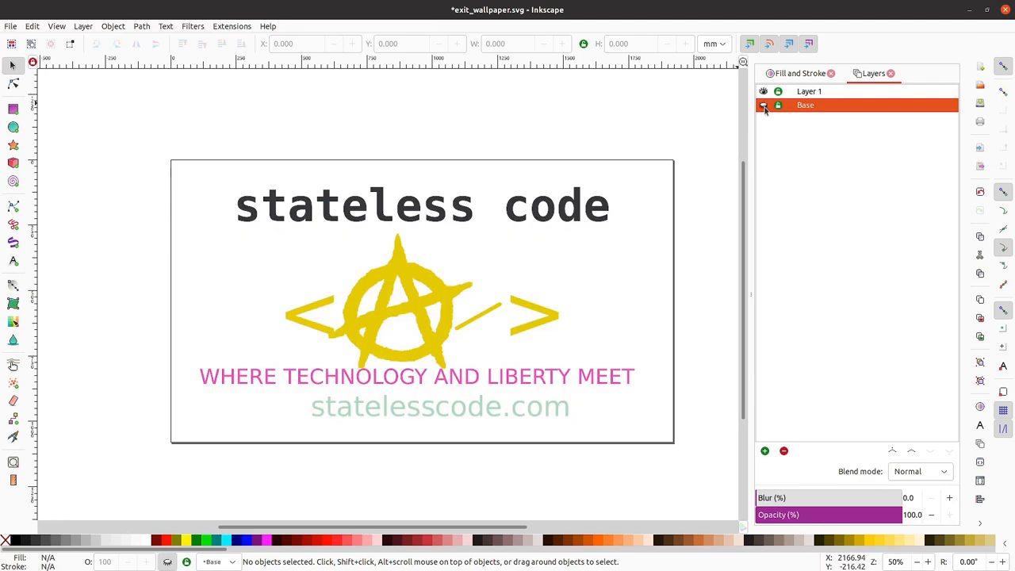
{"action": "left_click", "coordinate": [764, 105]}
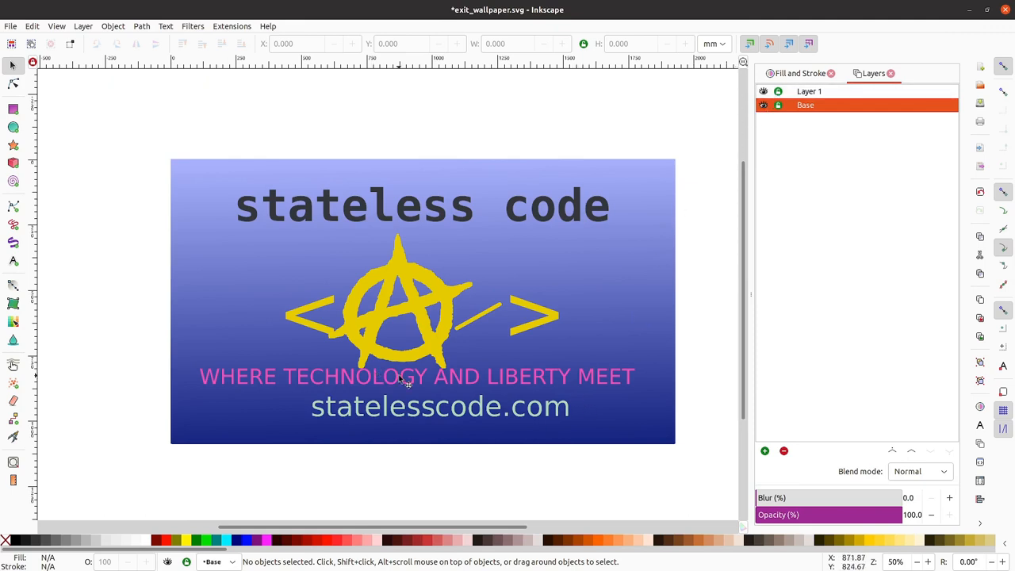
Select the pink tagline and view its Text and Font settings: 60 pt, normal style
{"action": "left_click", "coordinate": [416, 376]}
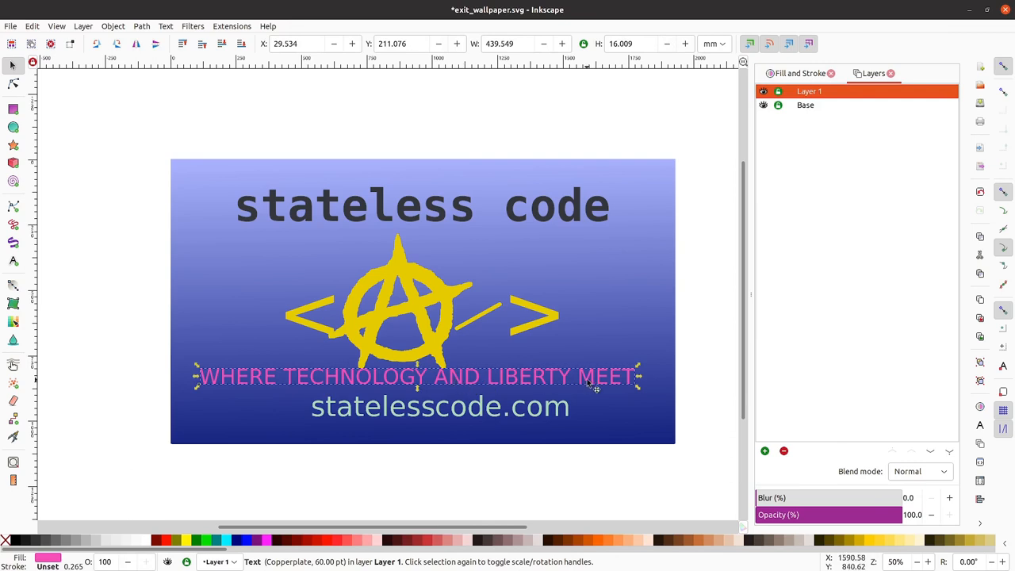
{"action": "mouse_move", "coordinate": [428, 387]}
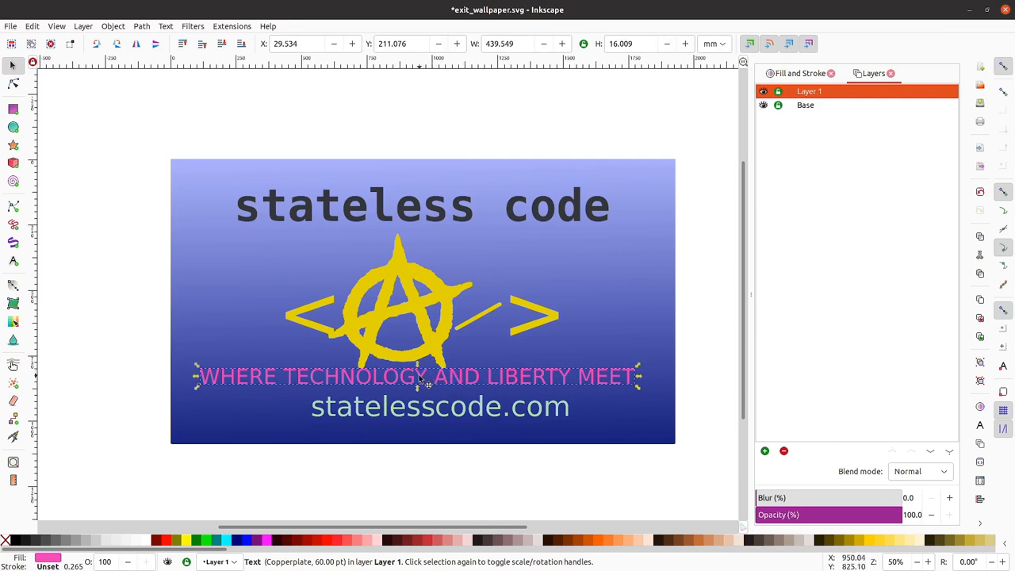
{"action": "mouse_move", "coordinate": [480, 384]}
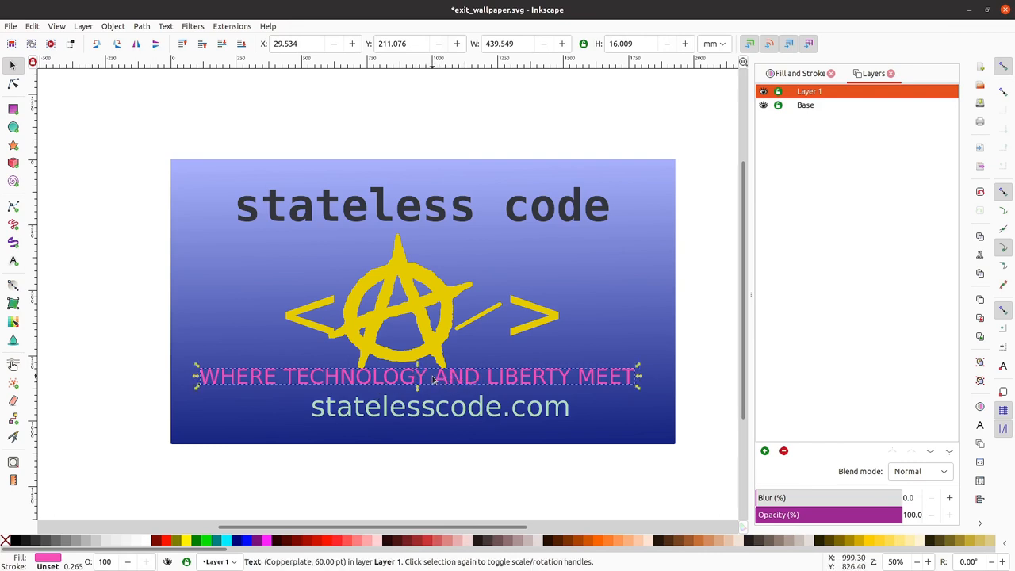
{"action": "right_click", "coordinate": [432, 379]}
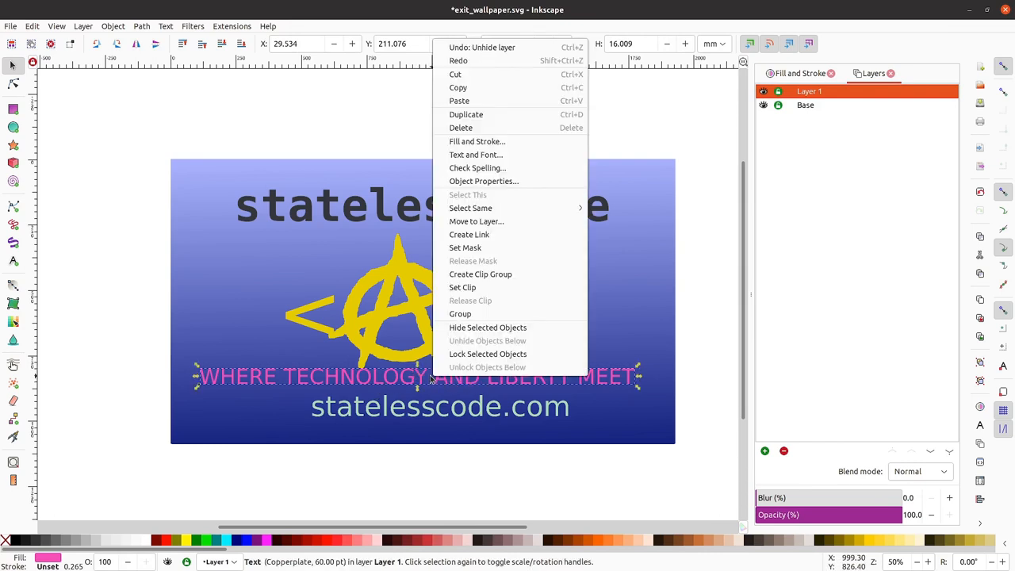
{"action": "mouse_move", "coordinate": [472, 168]}
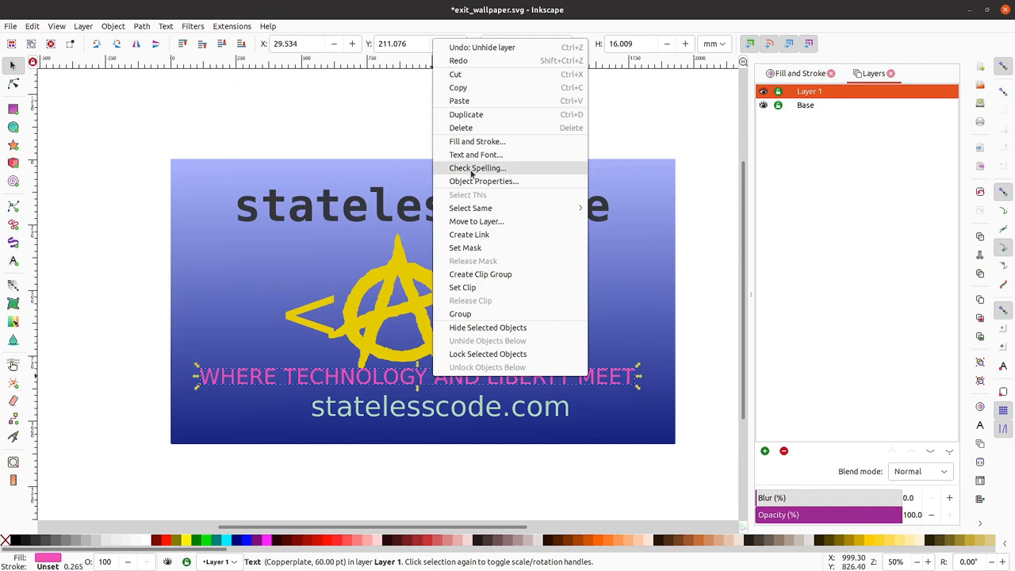
{"action": "left_click", "coordinate": [476, 155]}
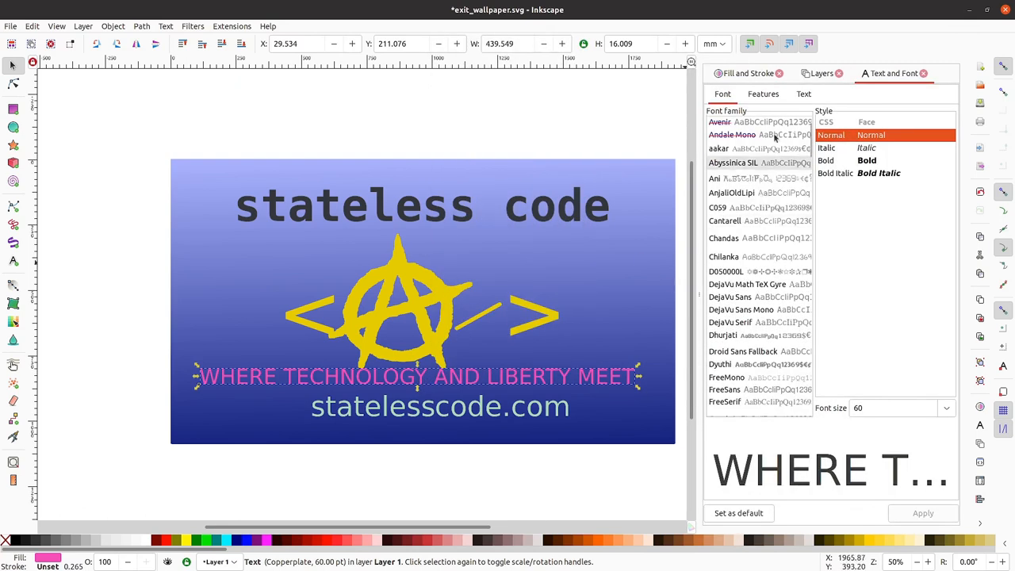
{"action": "mouse_move", "coordinate": [726, 472]}
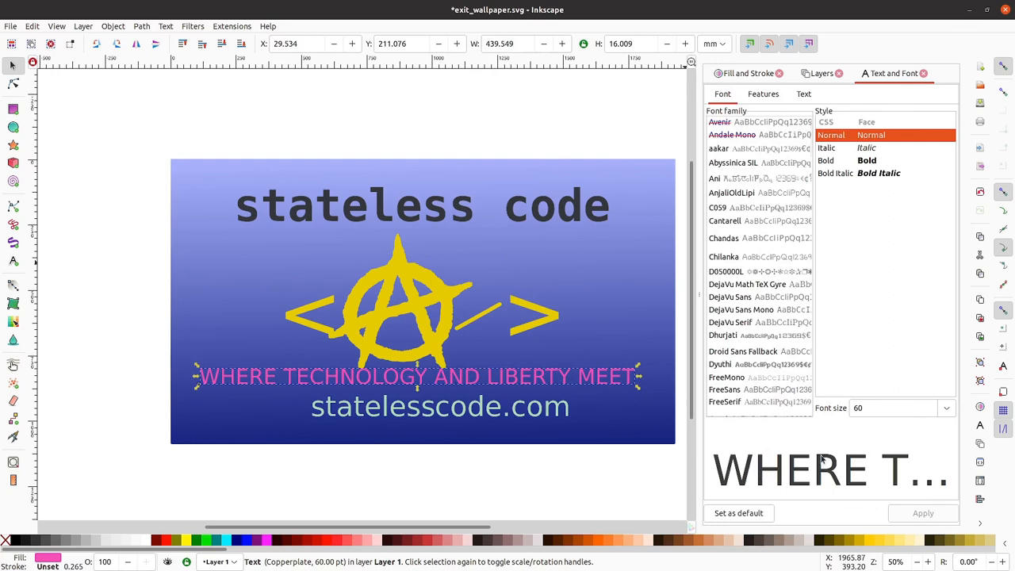
{"action": "mouse_move", "coordinate": [843, 364]}
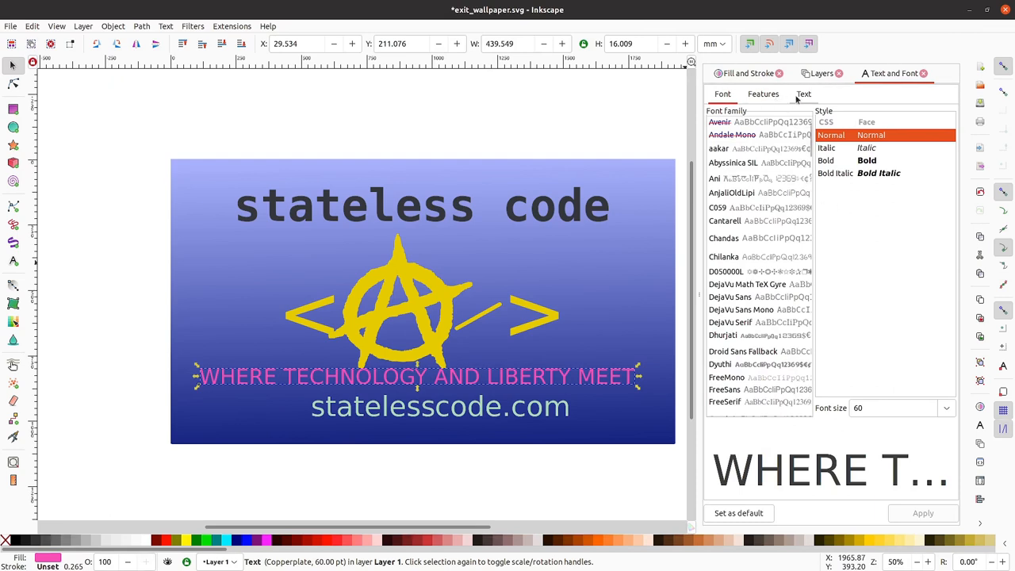
{"action": "left_click", "coordinate": [804, 94]}
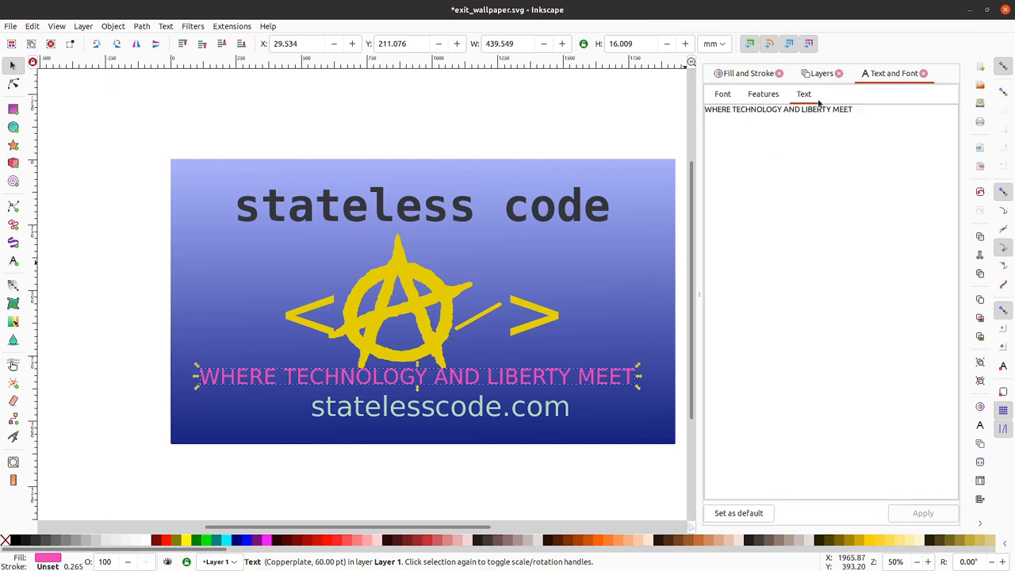
{"action": "left_click", "coordinate": [723, 93]}
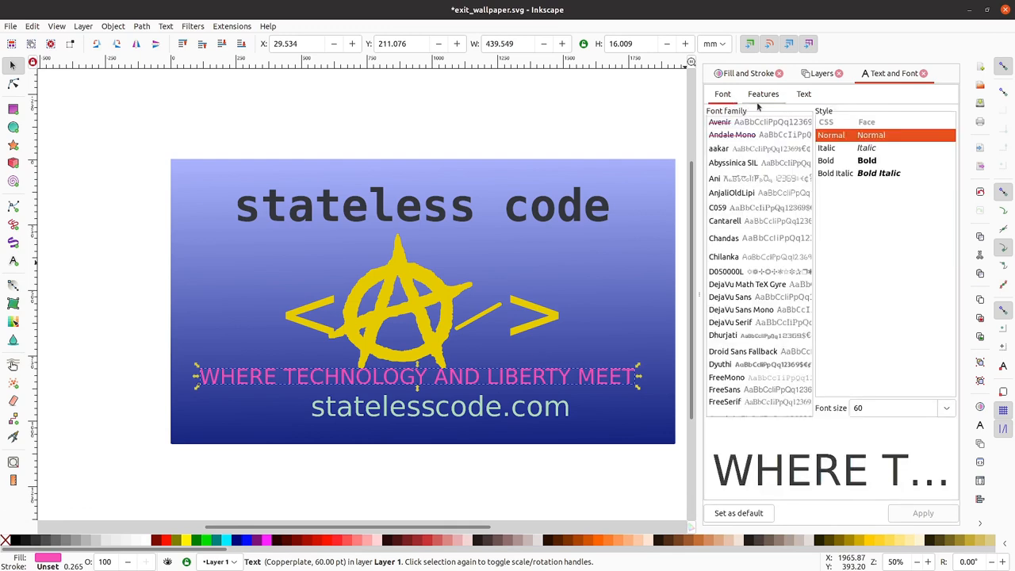
Replace the tagline text with CODE ALONG and apply it to the canvas
{"action": "left_click", "coordinate": [803, 94]}
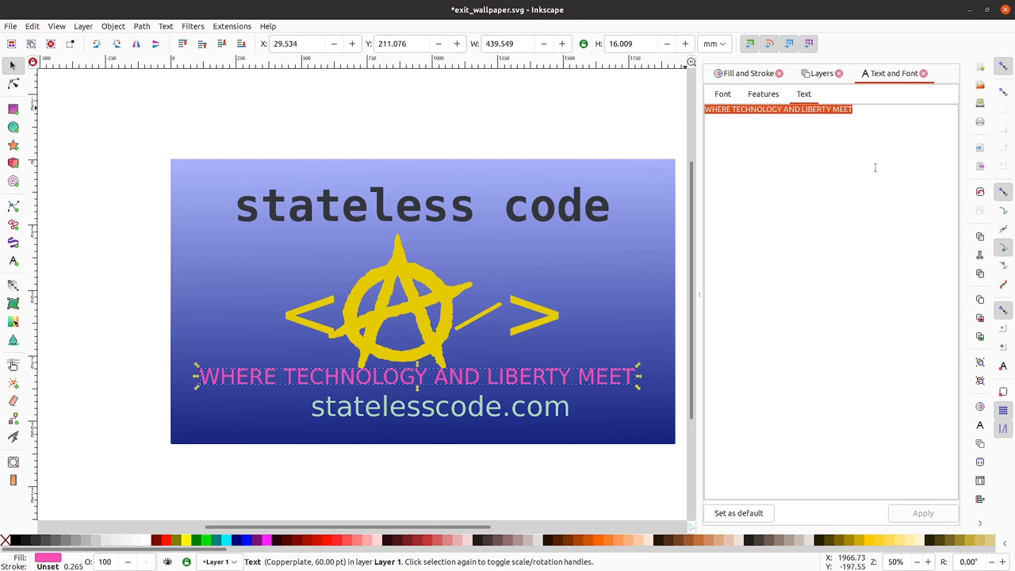
{"action": "type", "text": "CODE A"}
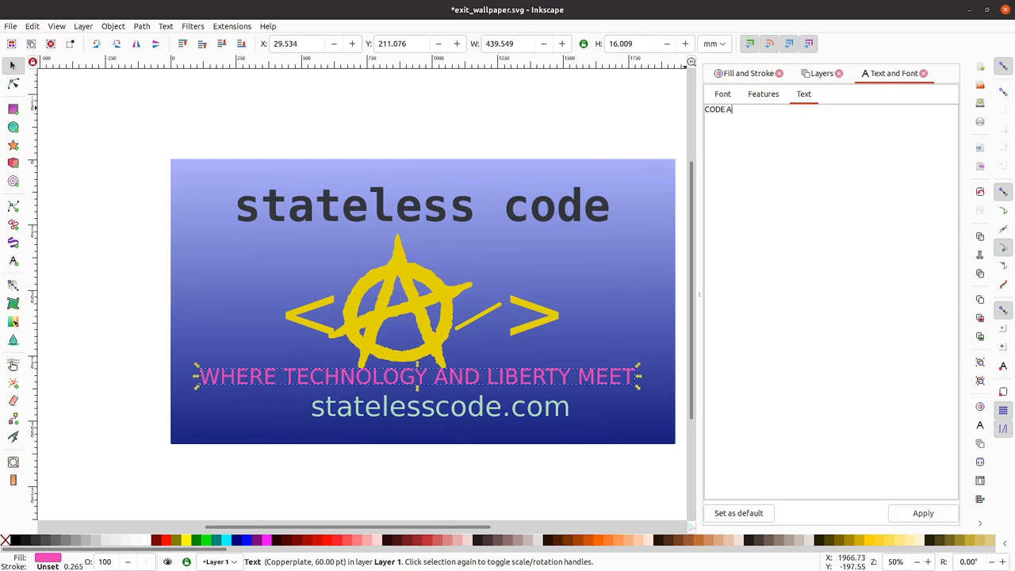
{"action": "type", "text": "LONG"}
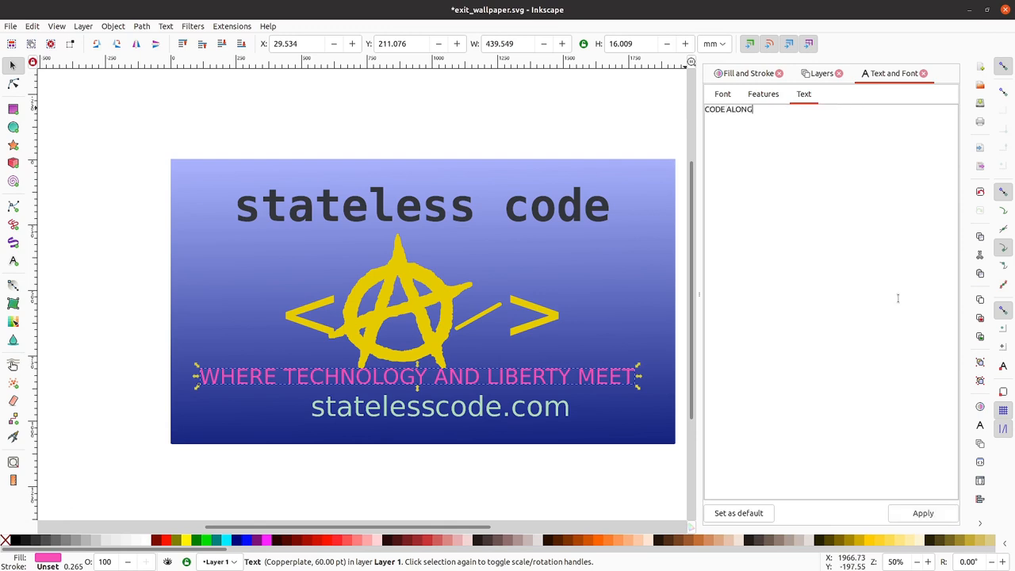
{"action": "left_click", "coordinate": [924, 513]}
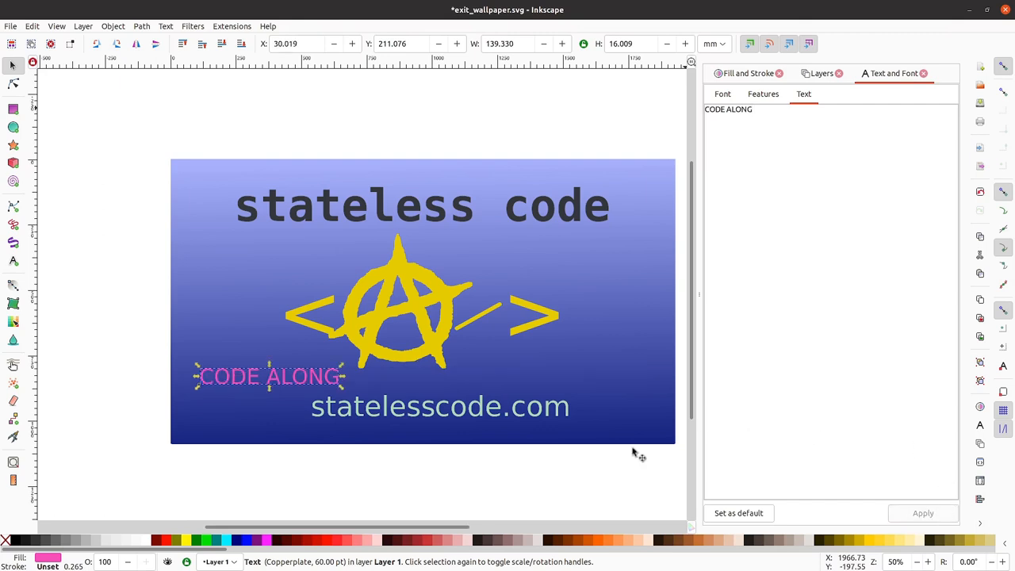
{"action": "mouse_move", "coordinate": [282, 380]}
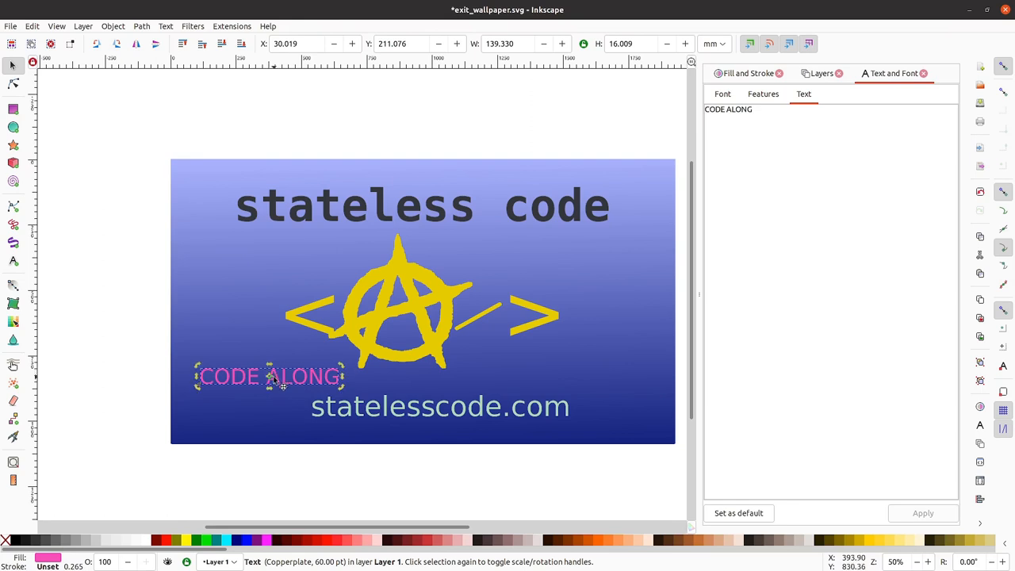
{"action": "mouse_move", "coordinate": [280, 384]}
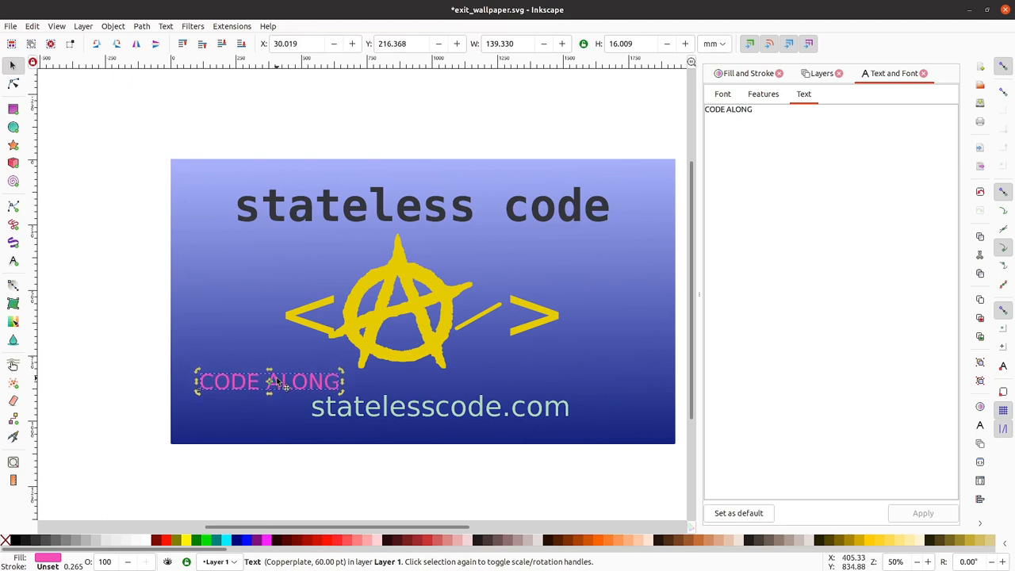
Nudge the CODE ALONG tagline slightly downward toward the web address
{"action": "left_click", "coordinate": [278, 381]}
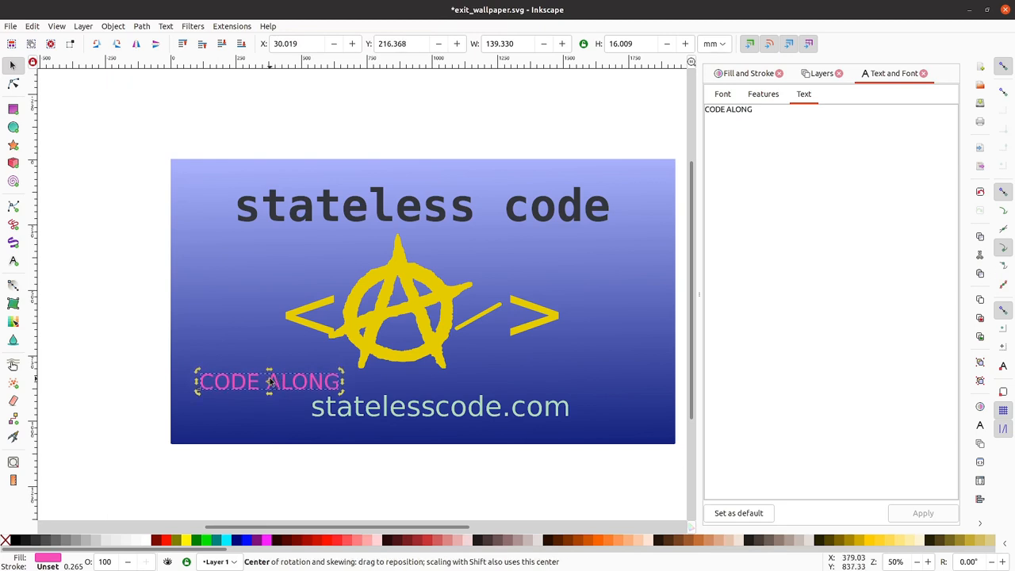
{"action": "left_click", "coordinate": [269, 382]}
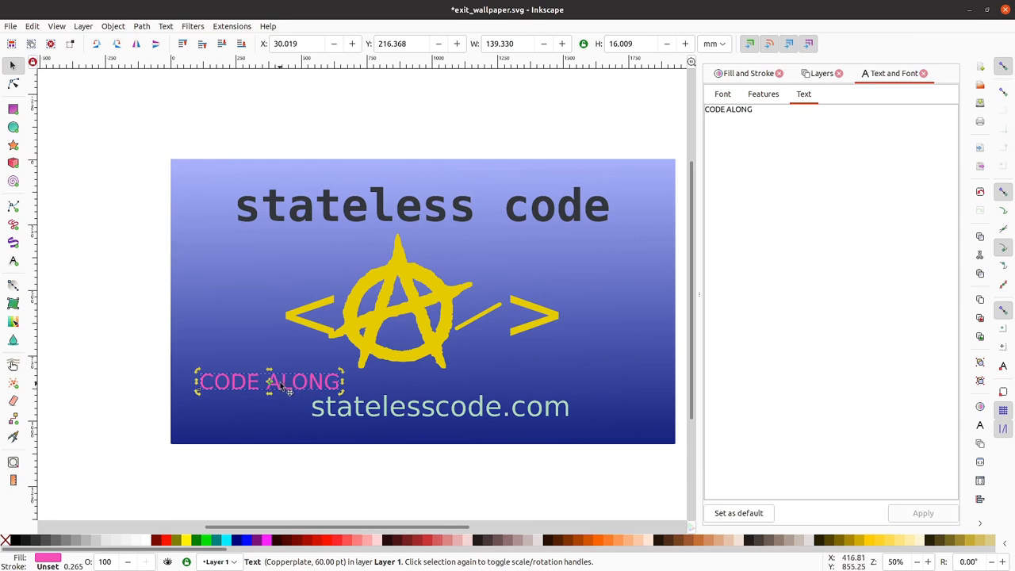
{"action": "right_click", "coordinate": [281, 385]}
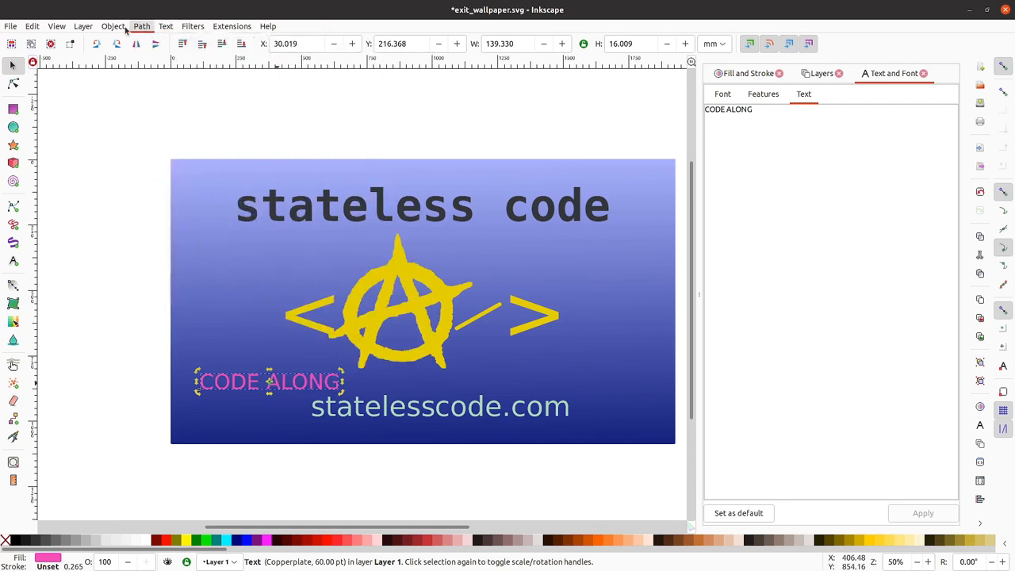
{"action": "left_click", "coordinate": [113, 26]}
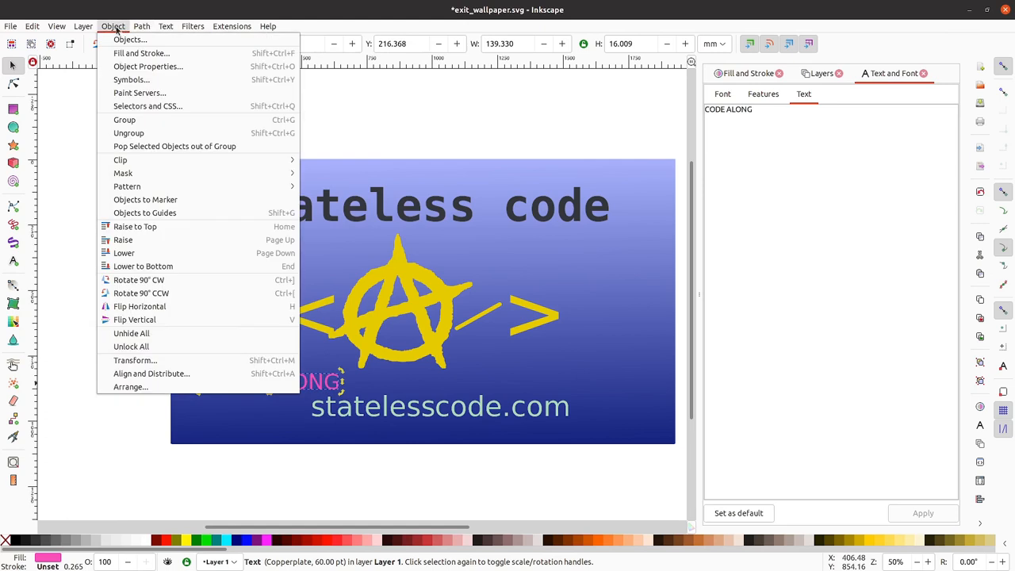
{"action": "left_click", "coordinate": [83, 26]}
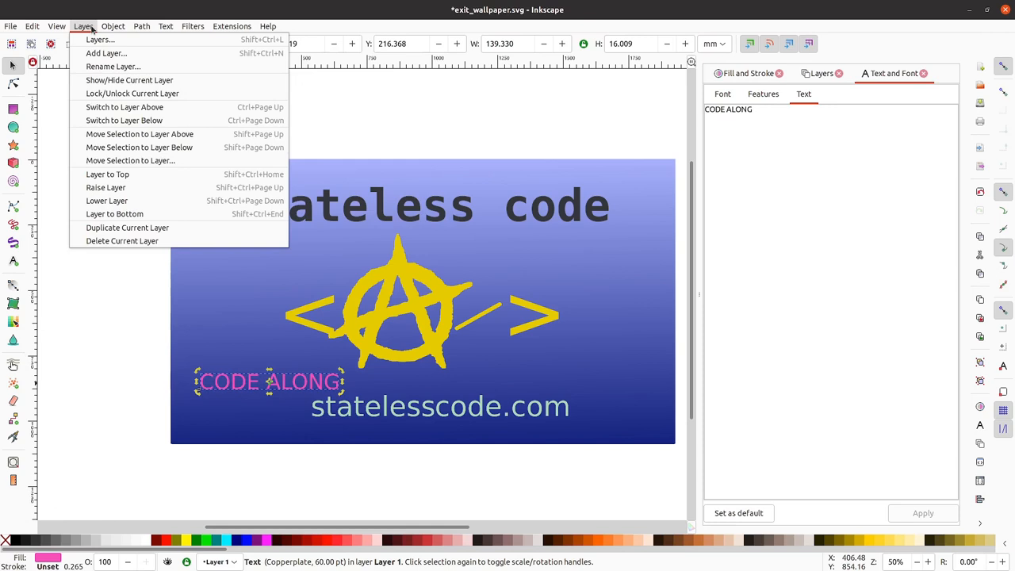
{"action": "left_click", "coordinate": [113, 27]}
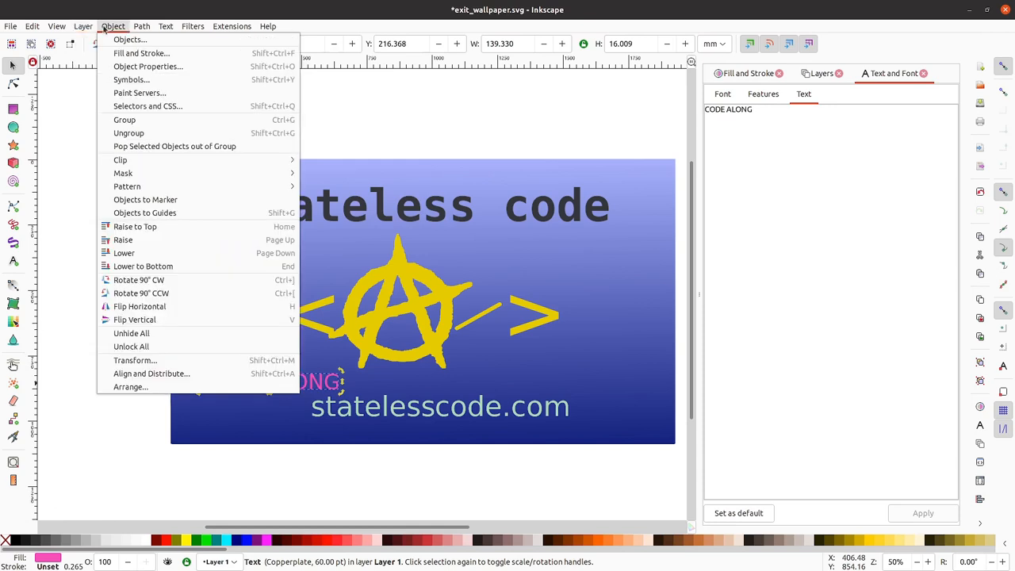
{"action": "left_click", "coordinate": [268, 26]}
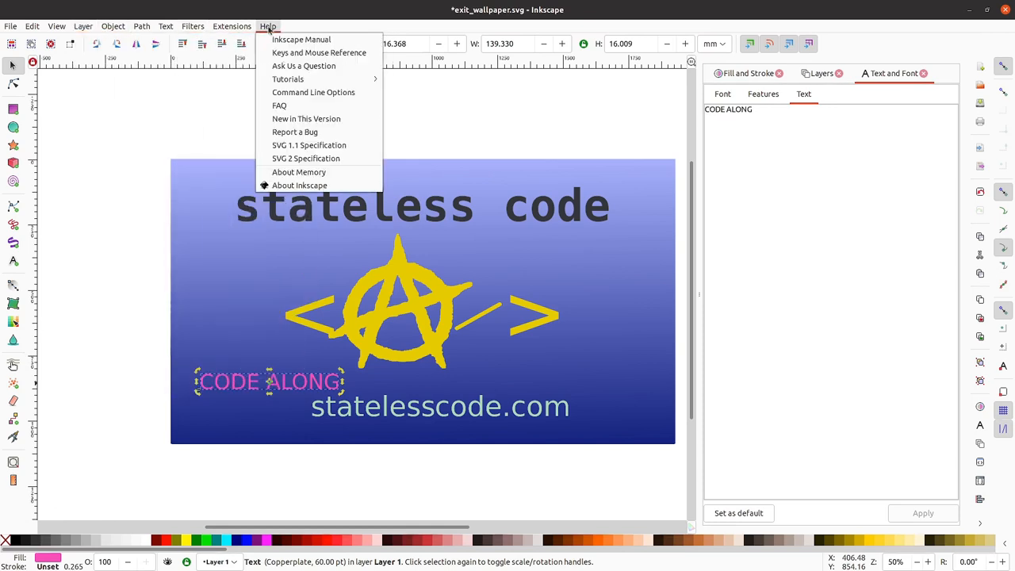
{"action": "mouse_move", "coordinate": [314, 92]}
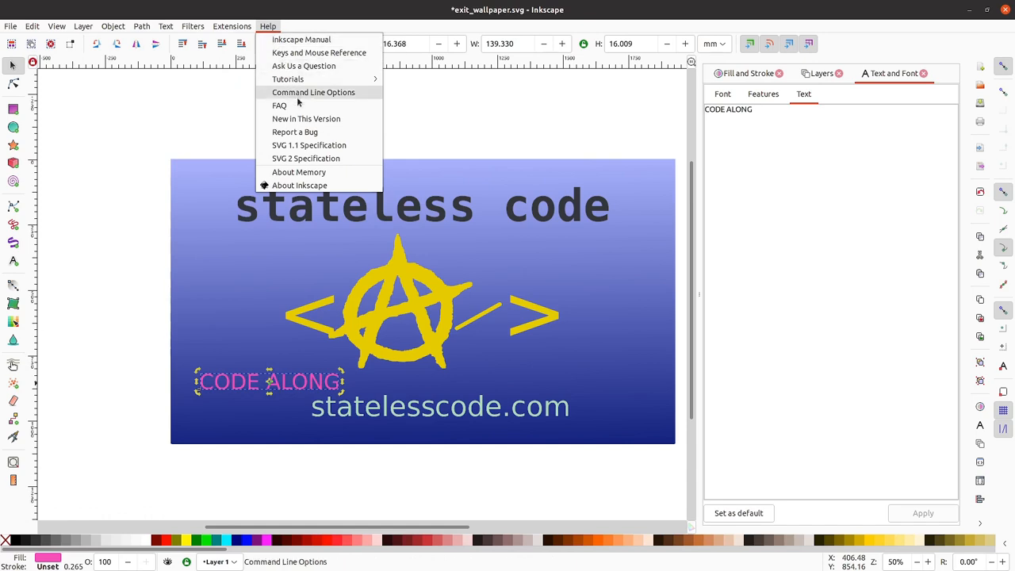
{"action": "mouse_move", "coordinate": [306, 158]}
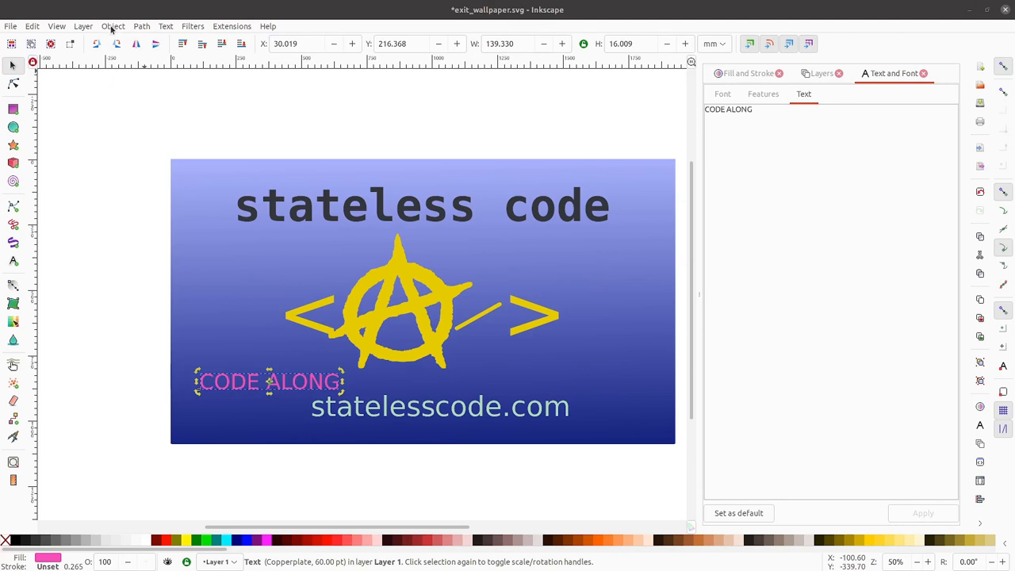
{"action": "left_click", "coordinate": [113, 26]}
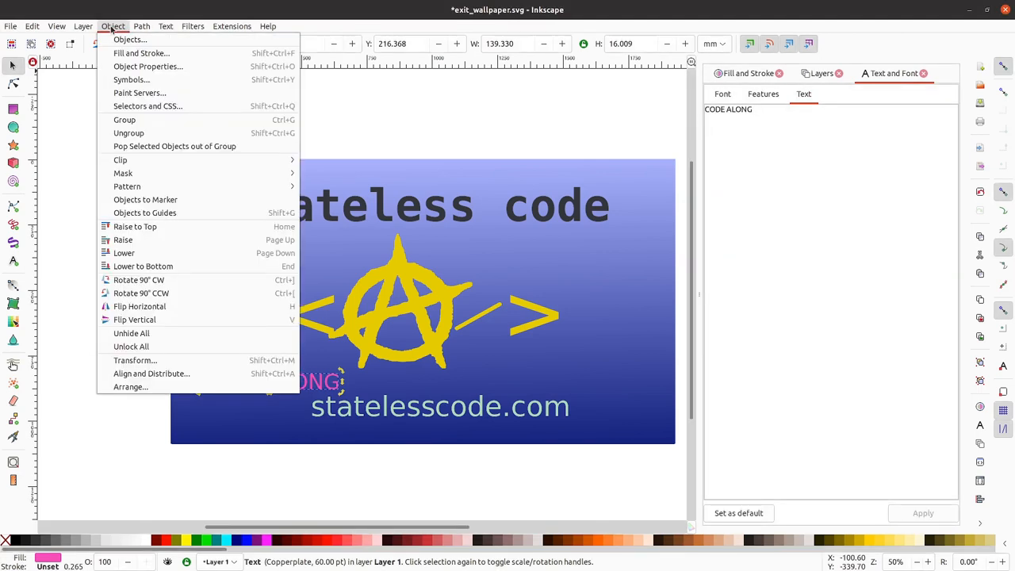
{"action": "mouse_move", "coordinate": [147, 66]}
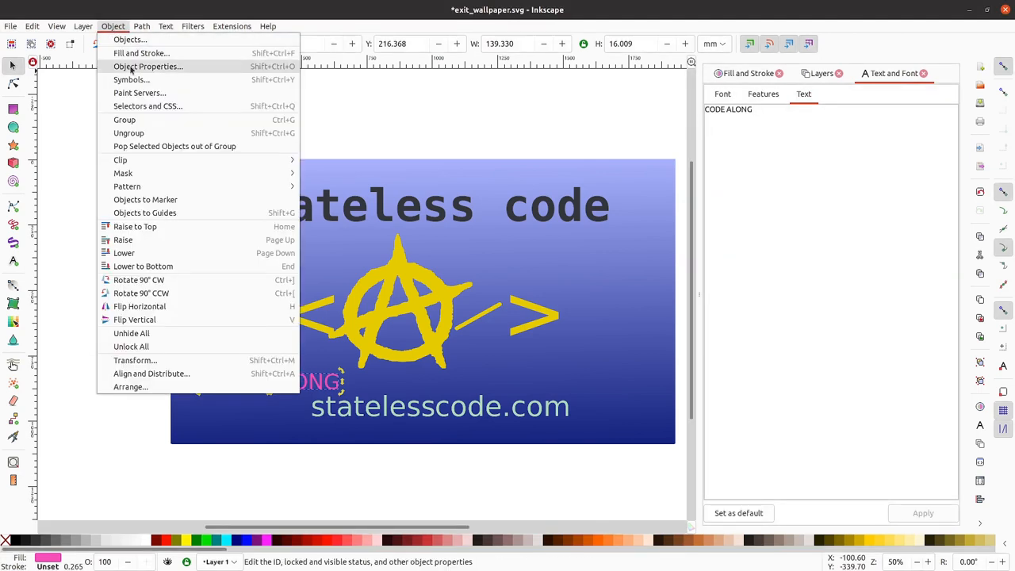
{"action": "mouse_move", "coordinate": [141, 292]}
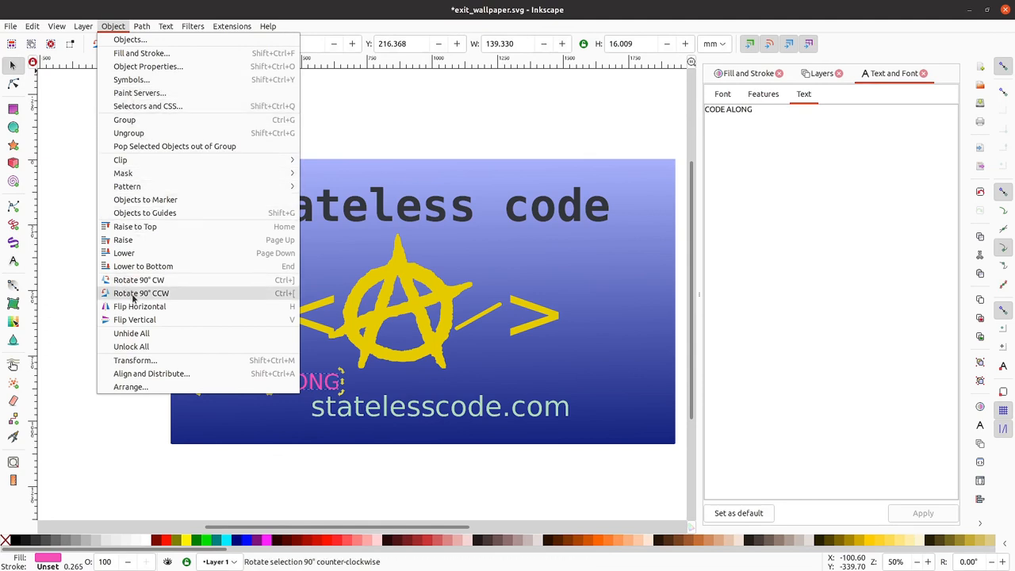
{"action": "mouse_move", "coordinate": [152, 373]}
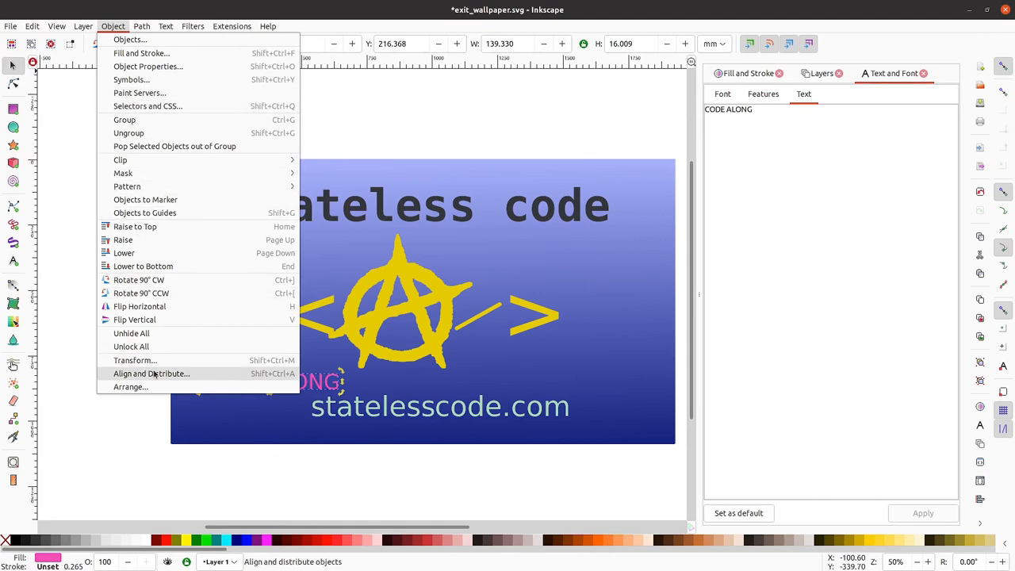
In Align and Distribute, set Relative to Drawing and centre the tagline on the vertical axis
{"action": "left_click", "coordinate": [151, 374]}
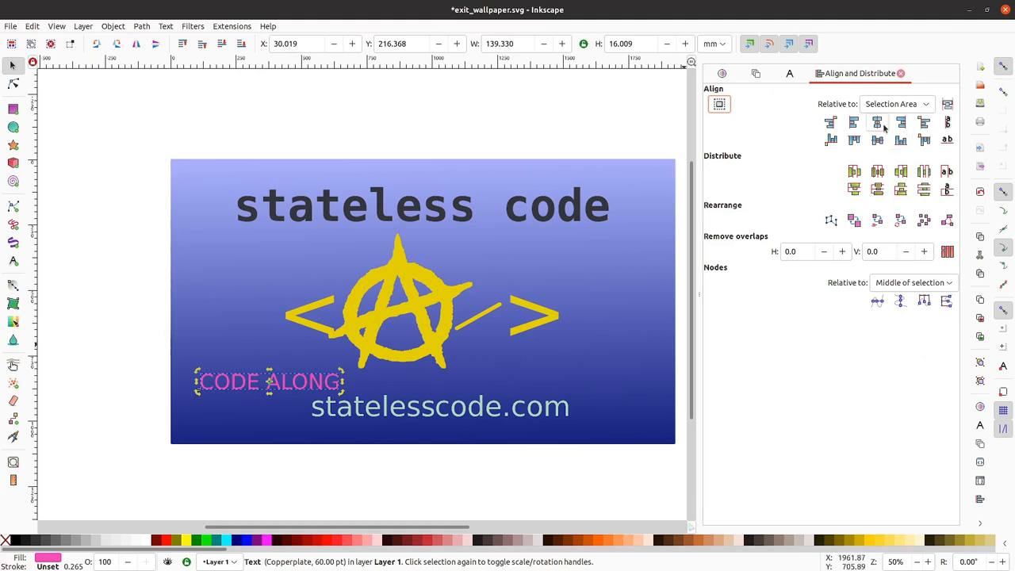
{"action": "mouse_move", "coordinate": [878, 123]}
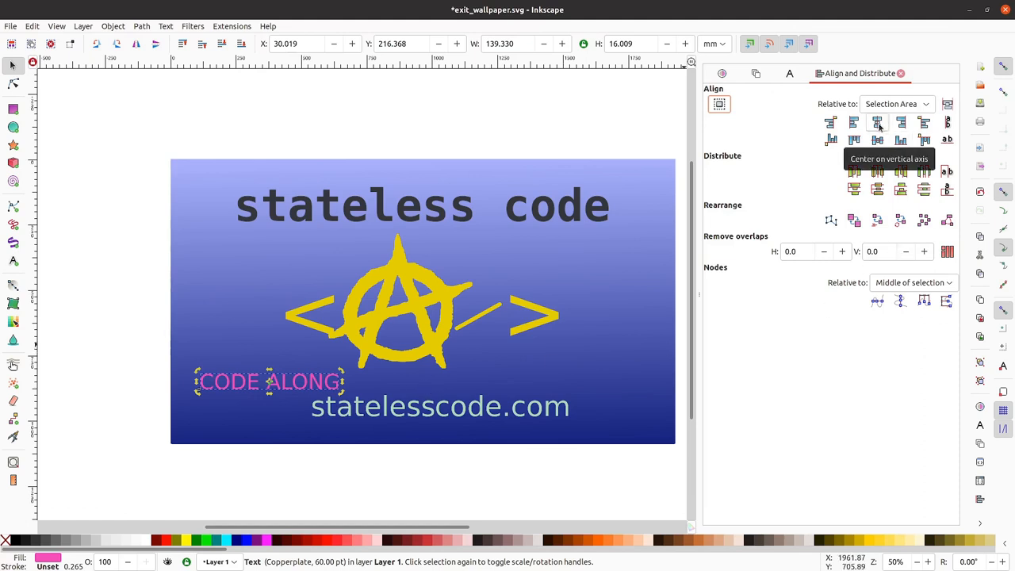
{"action": "left_click", "coordinate": [897, 104]}
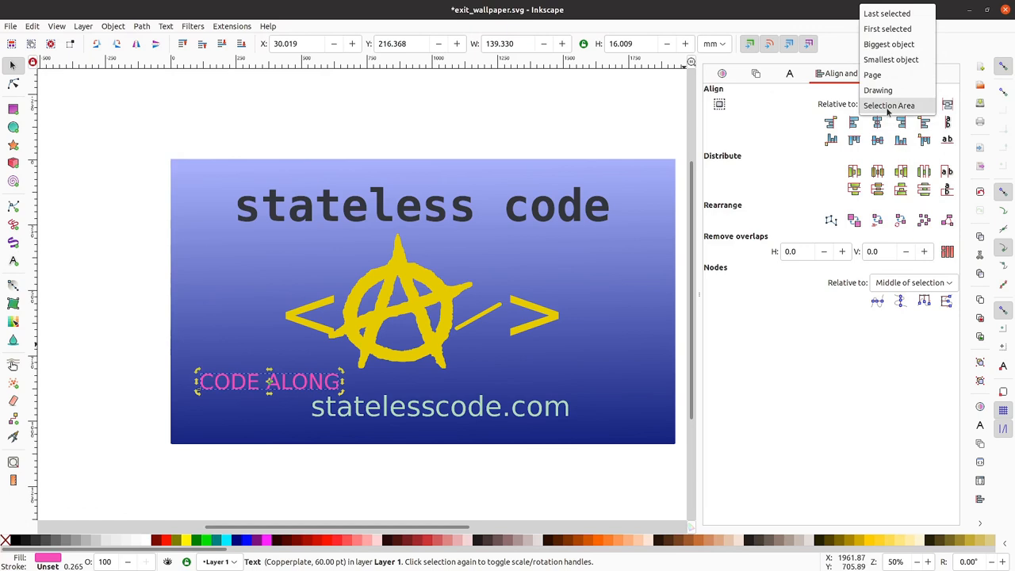
{"action": "left_click", "coordinate": [879, 90]}
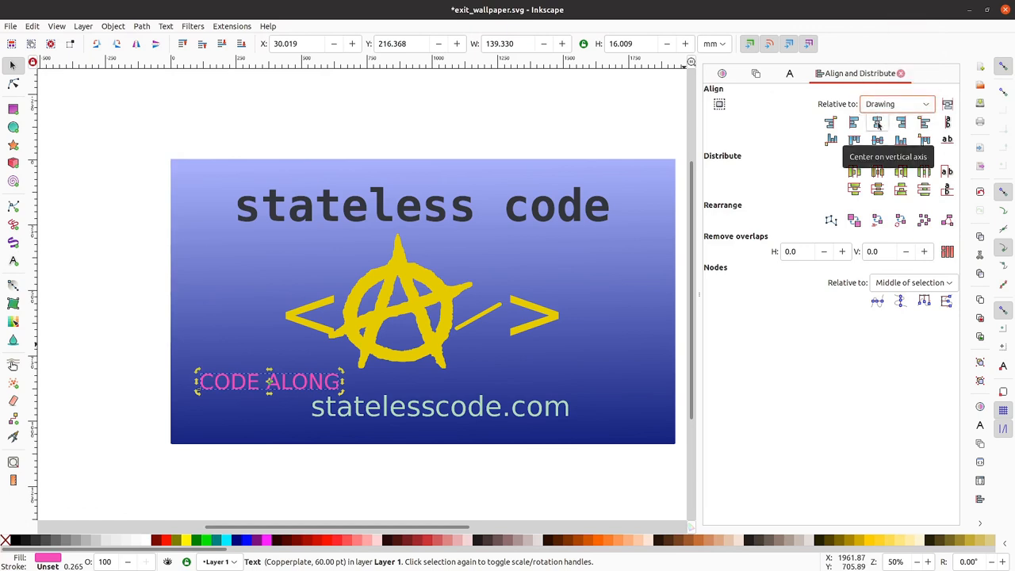
{"action": "left_click", "coordinate": [877, 122]}
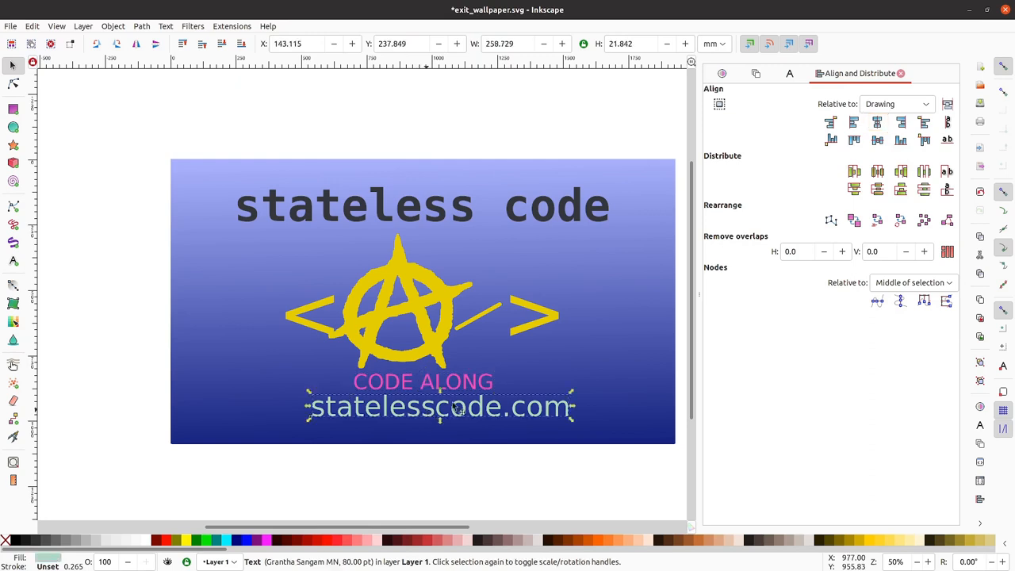
Centre the web address, title and yellow logo group horizontally relative to the drawing
{"action": "left_click", "coordinate": [877, 122]}
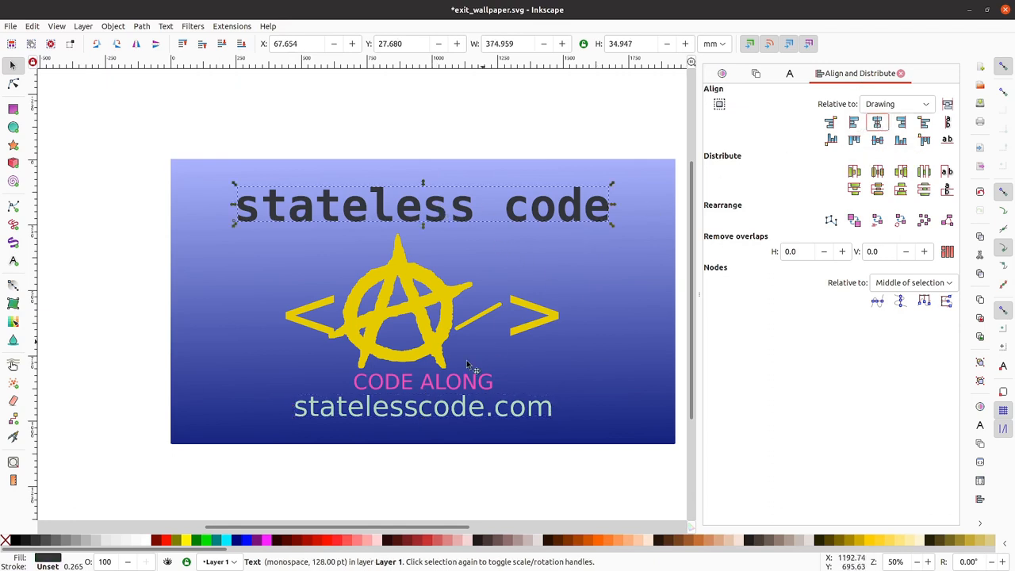
{"action": "mouse_move", "coordinate": [511, 396]}
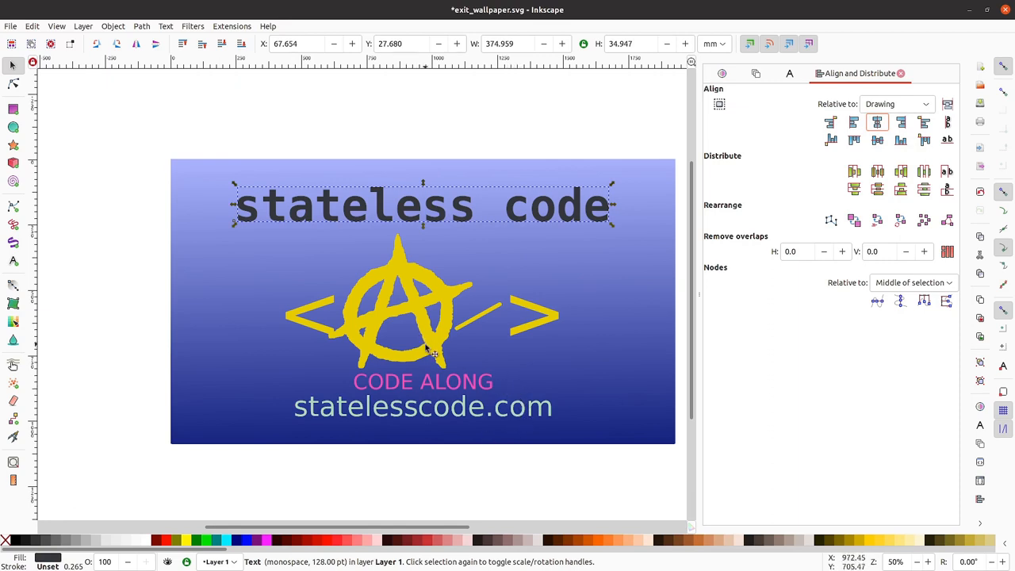
{"action": "mouse_move", "coordinate": [432, 352]}
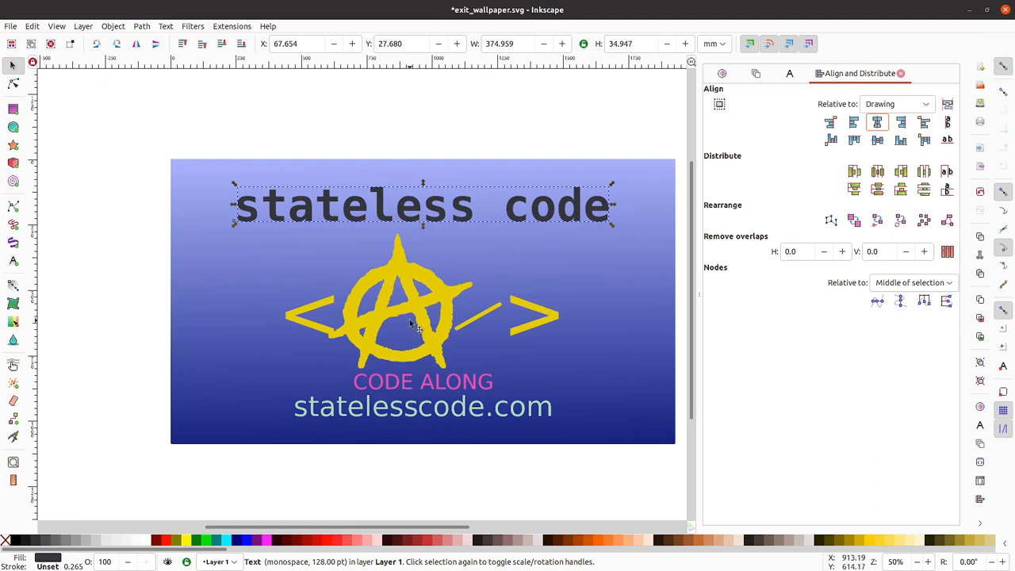
{"action": "mouse_move", "coordinate": [419, 320]}
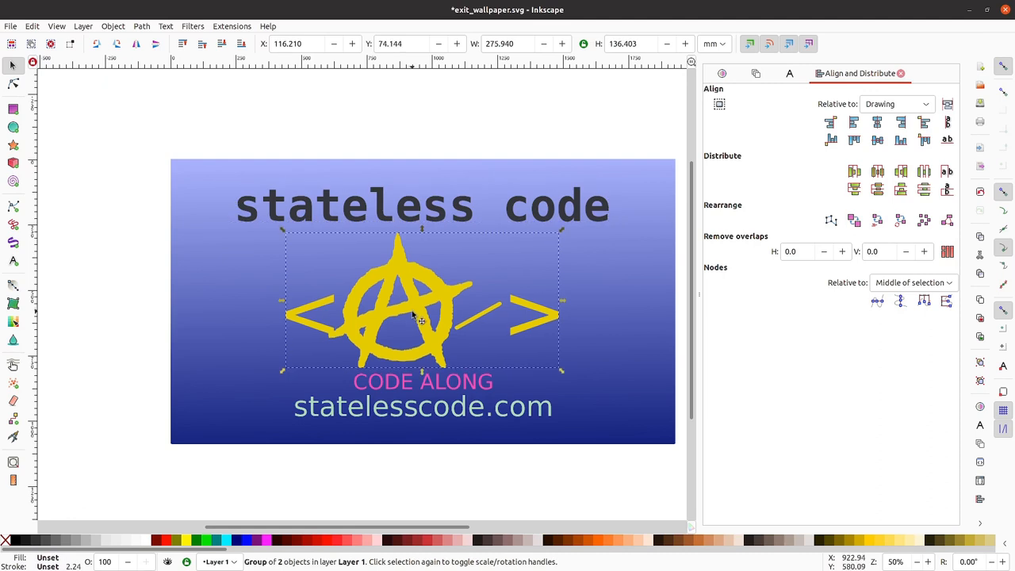
{"action": "key", "text": "Up"}
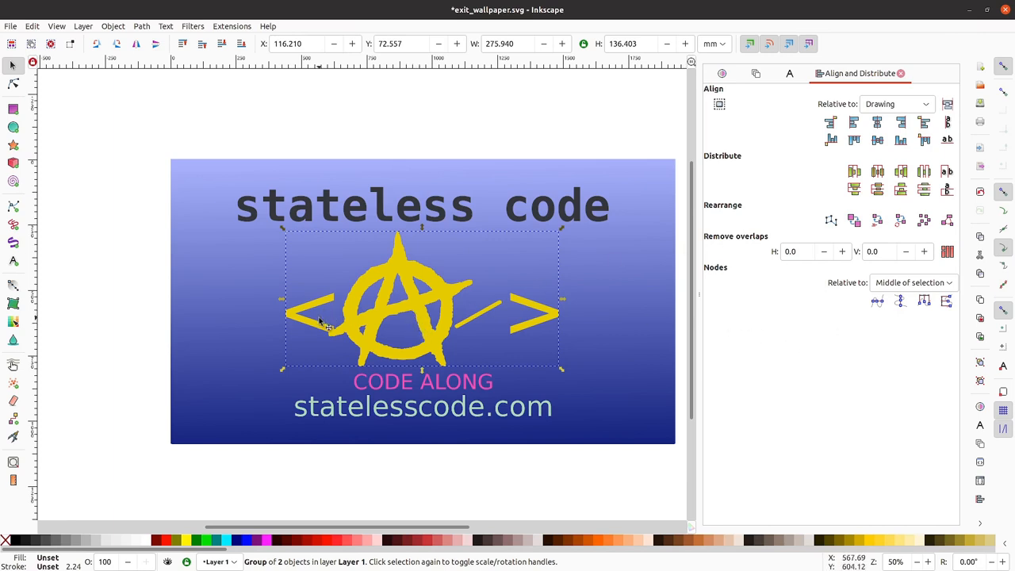
{"action": "mouse_move", "coordinate": [423, 290]}
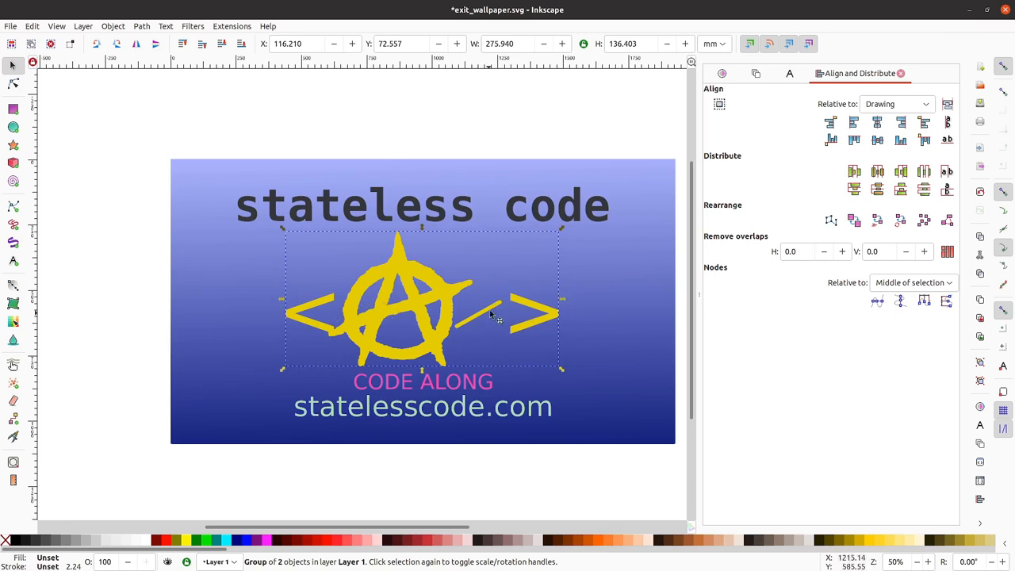
{"action": "mouse_move", "coordinate": [341, 333]}
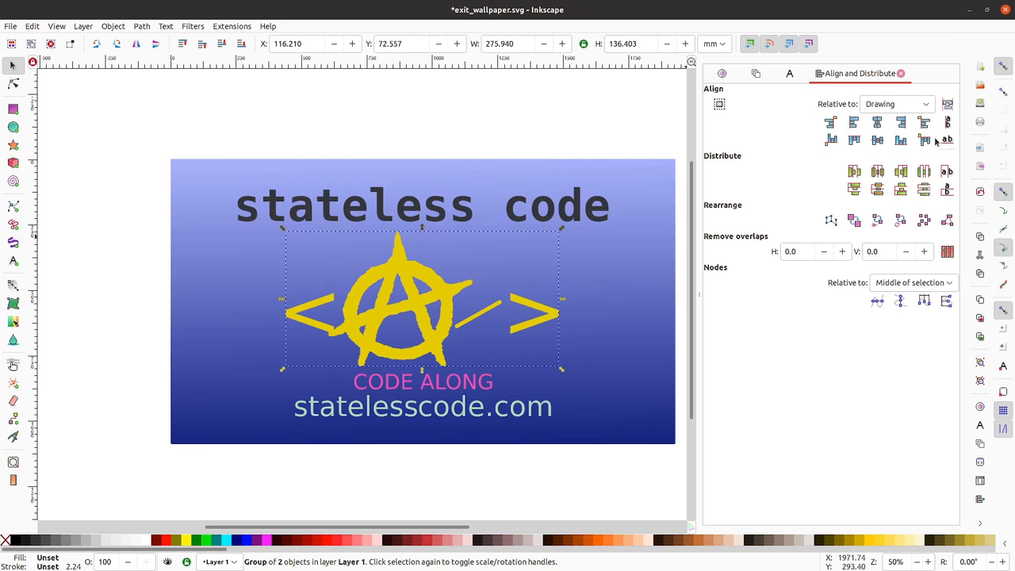
{"action": "mouse_move", "coordinate": [878, 123]}
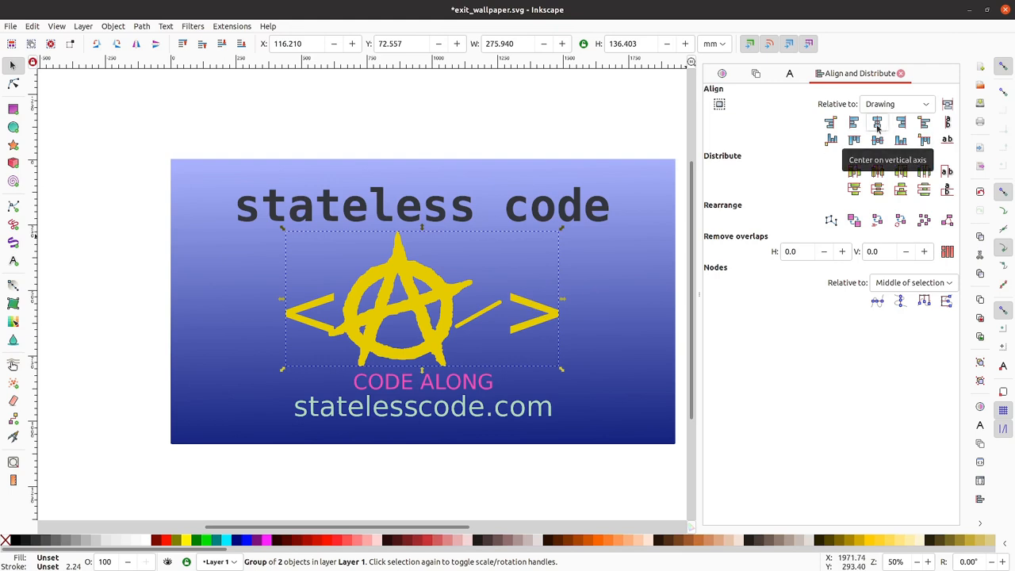
{"action": "left_click", "coordinate": [877, 122]}
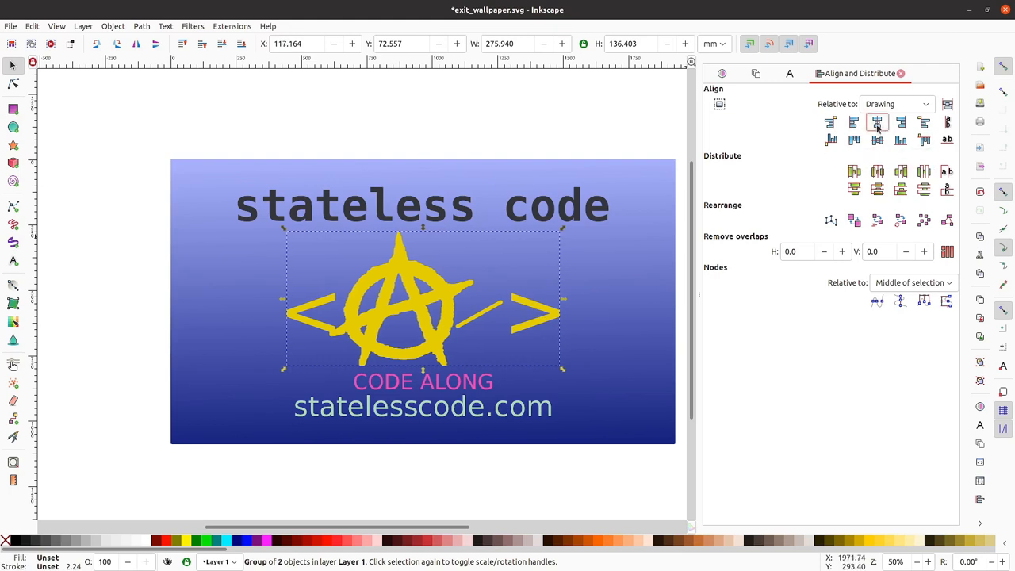
{"action": "left_click", "coordinate": [878, 121]}
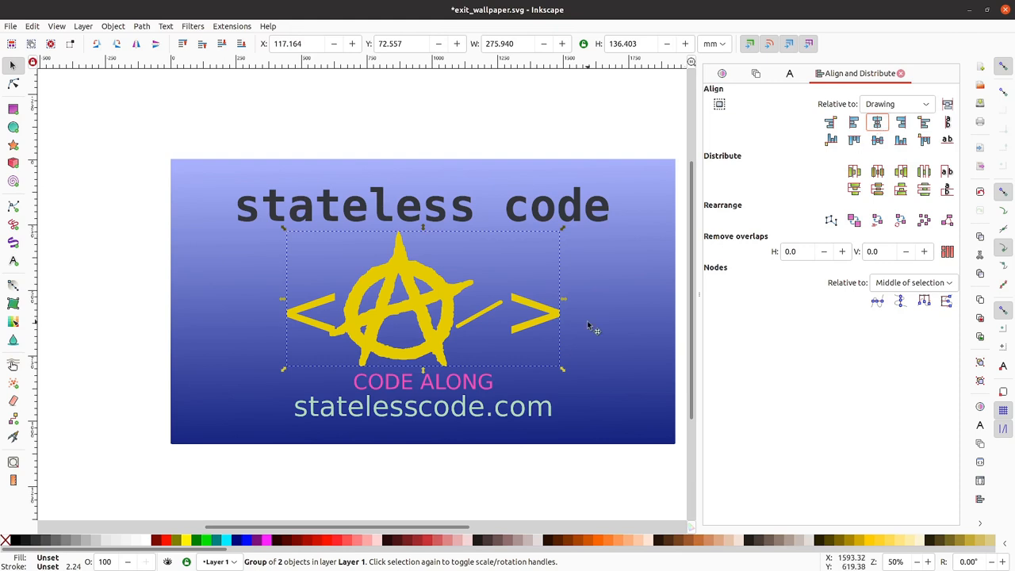
{"action": "mouse_move", "coordinate": [71, 113]}
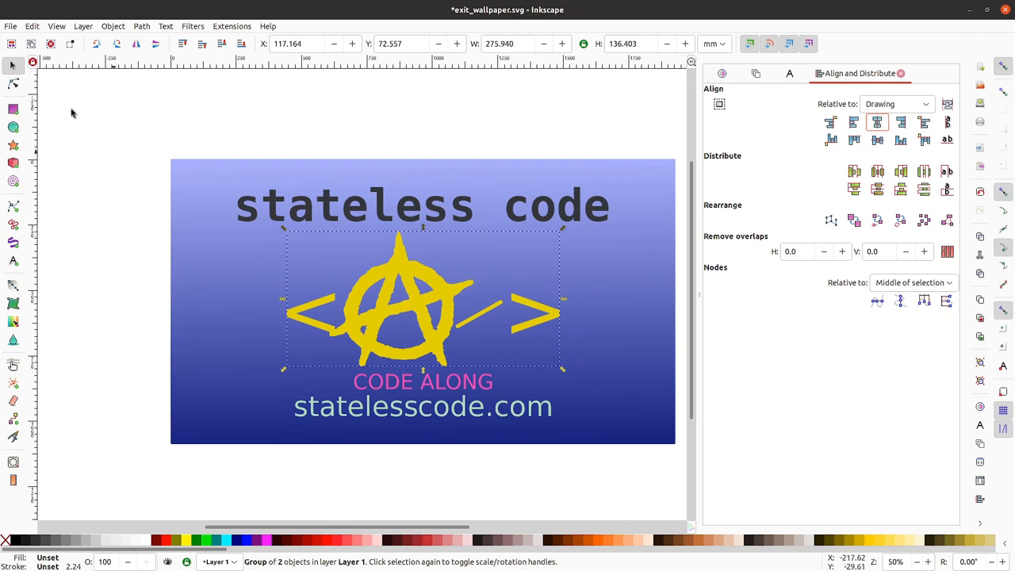
Bring up Save As for the wallpaper in the Wallpaper folder
{"action": "left_click", "coordinate": [10, 26]}
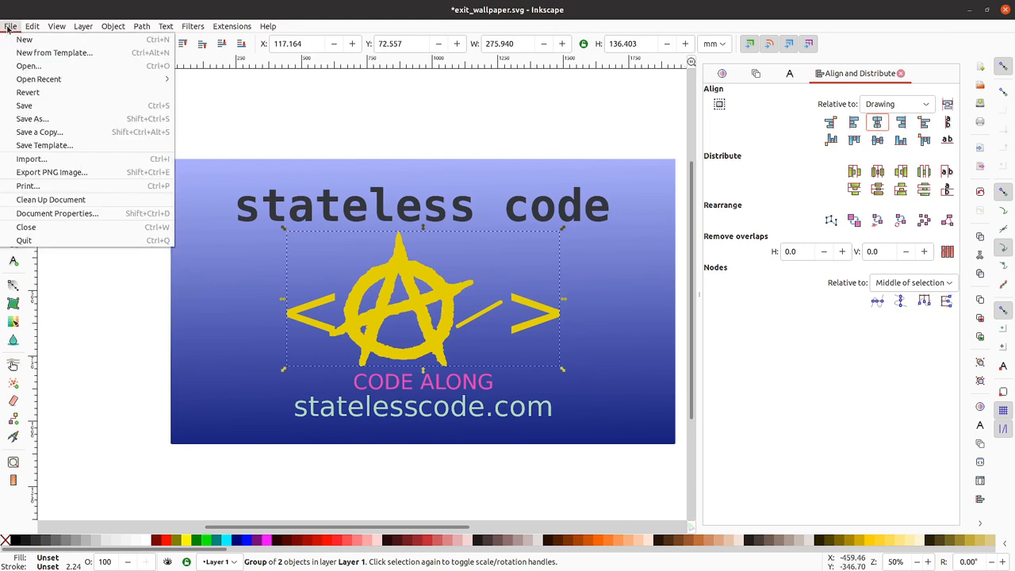
{"action": "mouse_move", "coordinate": [28, 92]}
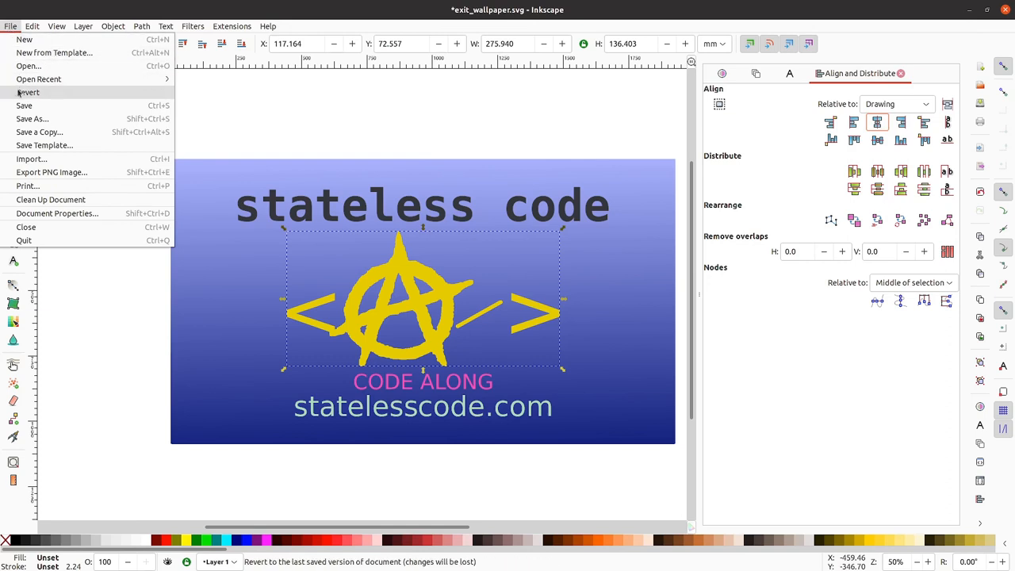
{"action": "mouse_move", "coordinate": [39, 132]}
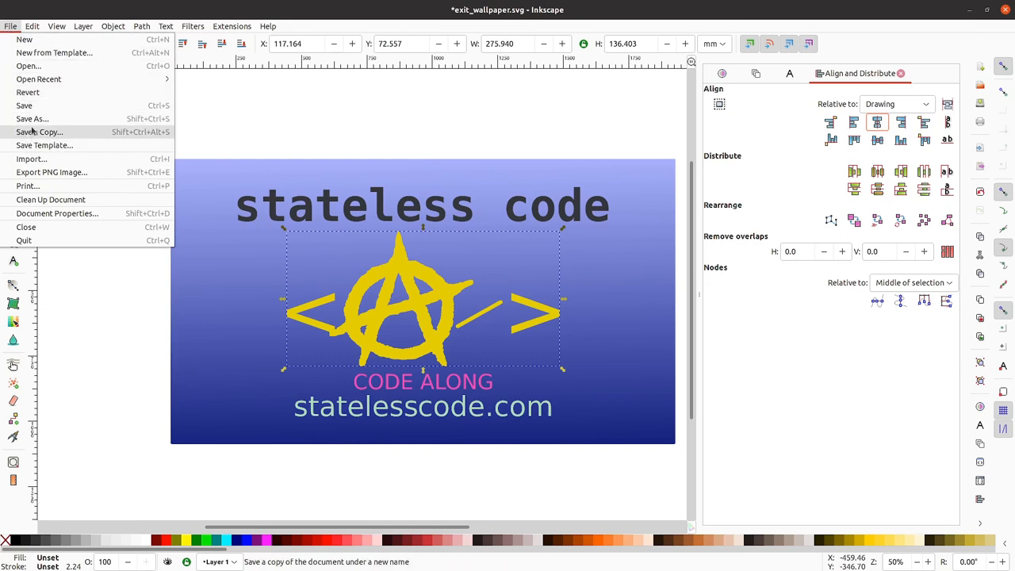
{"action": "mouse_move", "coordinate": [32, 118]}
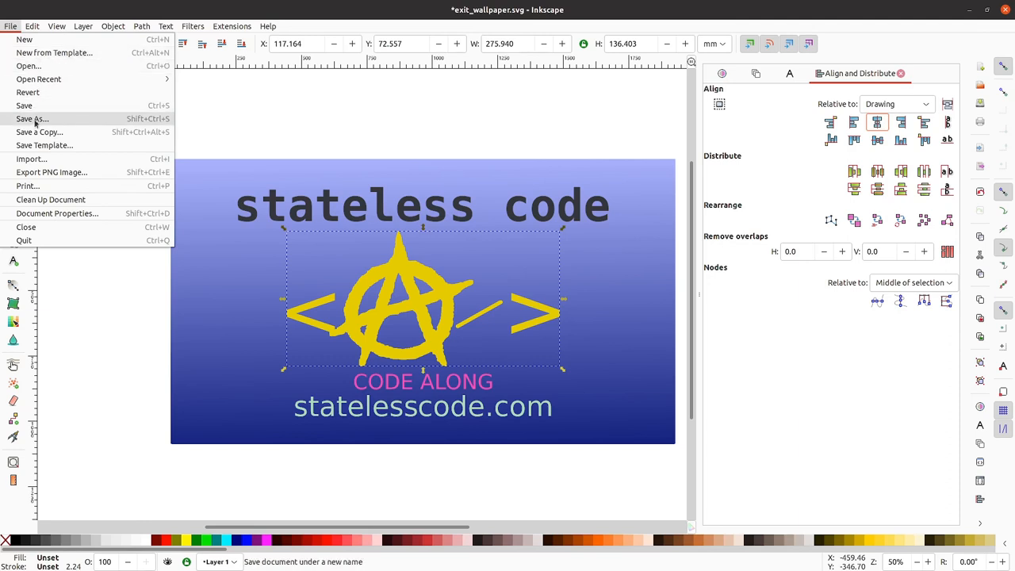
{"action": "mouse_move", "coordinate": [38, 132]}
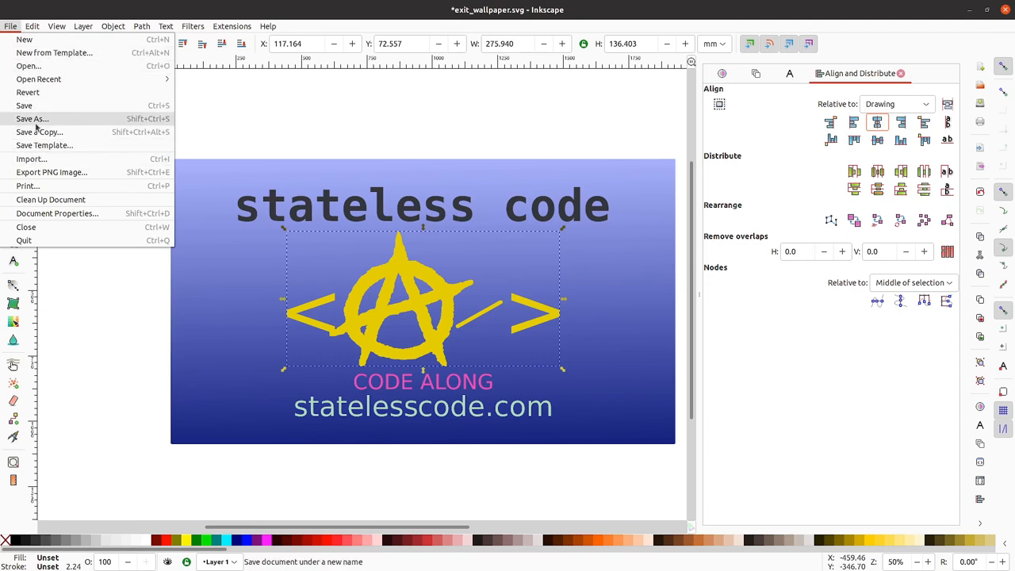
{"action": "mouse_move", "coordinate": [35, 127]}
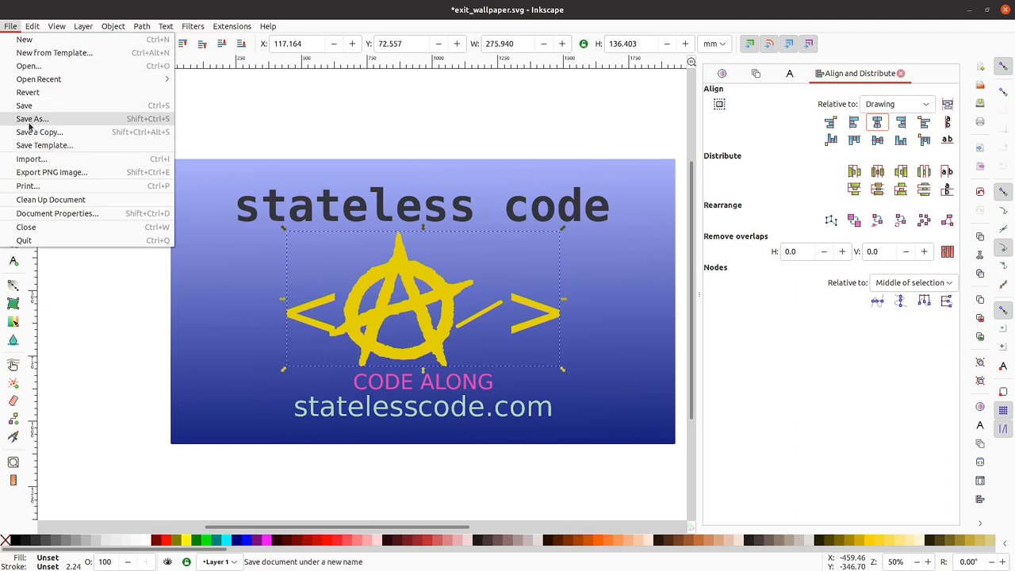
{"action": "left_click", "coordinate": [33, 119]}
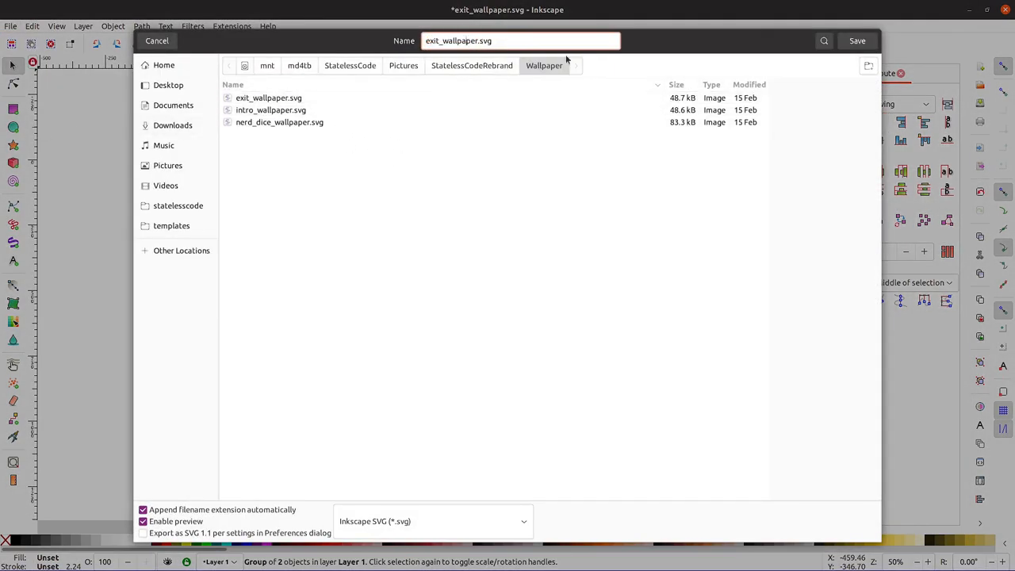
Save as code_along_wallpaper.svg, Inkscape SVG format with Export as SVG 1.1 ticked
{"action": "double_click", "coordinate": [434, 40]}
{"action": "type", "text": "code_along"}
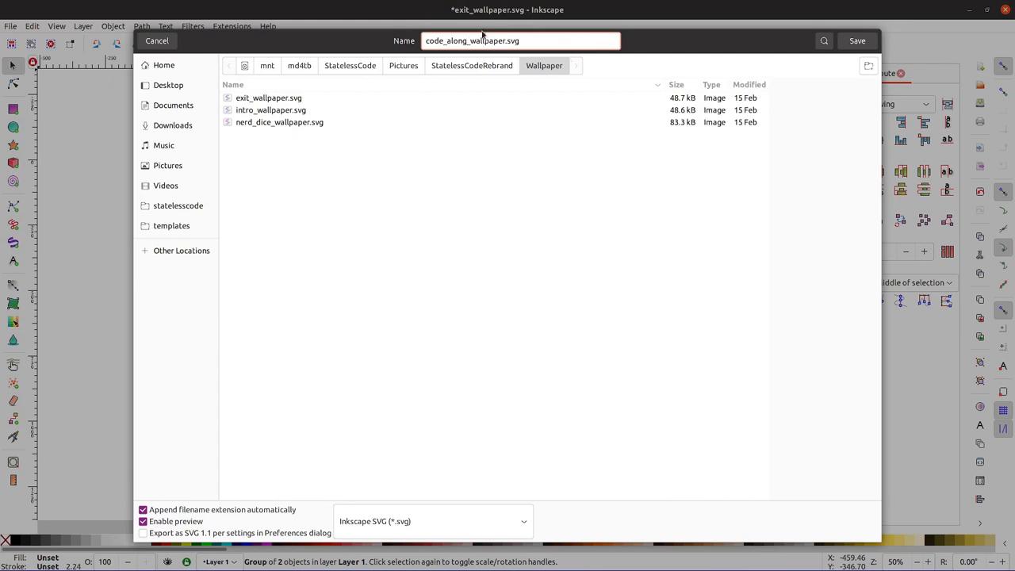
{"action": "mouse_move", "coordinate": [241, 500]}
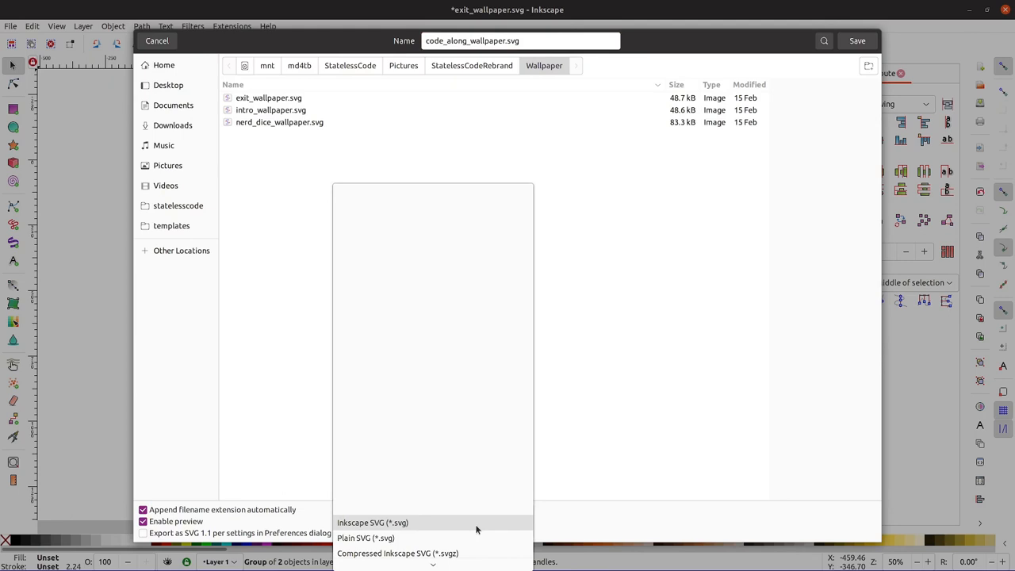
{"action": "left_click", "coordinate": [433, 523]}
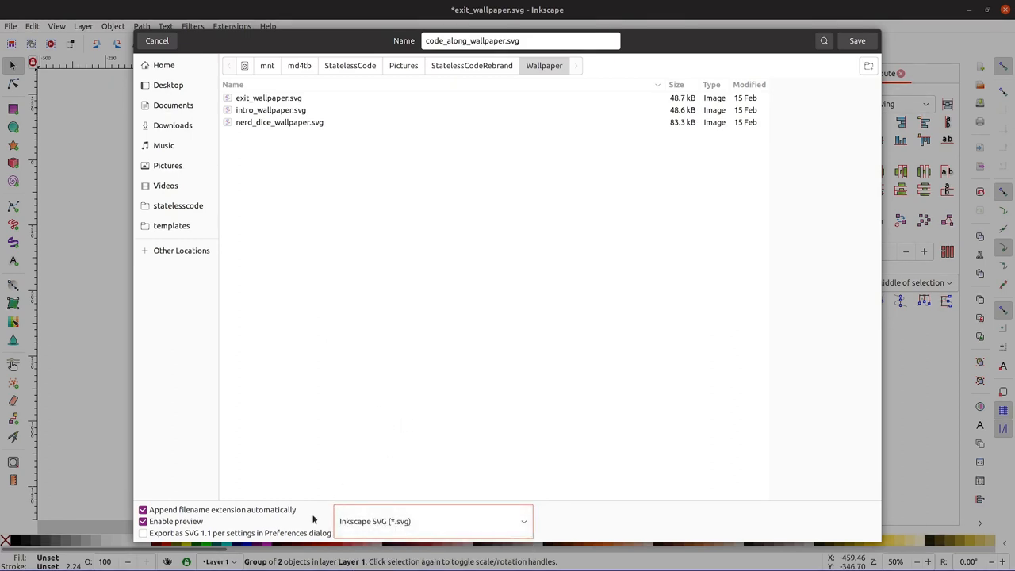
{"action": "mouse_move", "coordinate": [268, 519]}
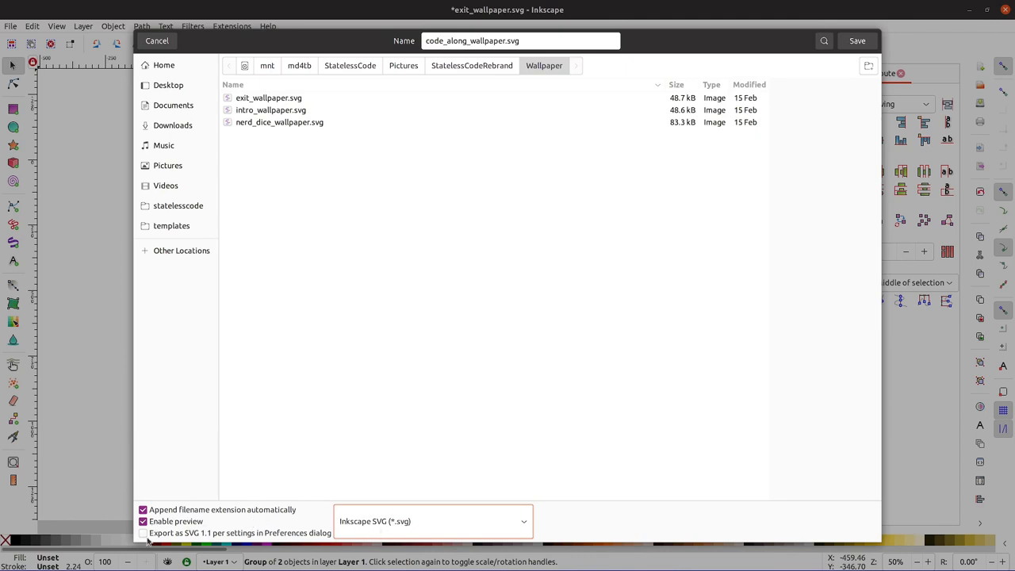
{"action": "left_click", "coordinate": [143, 532]}
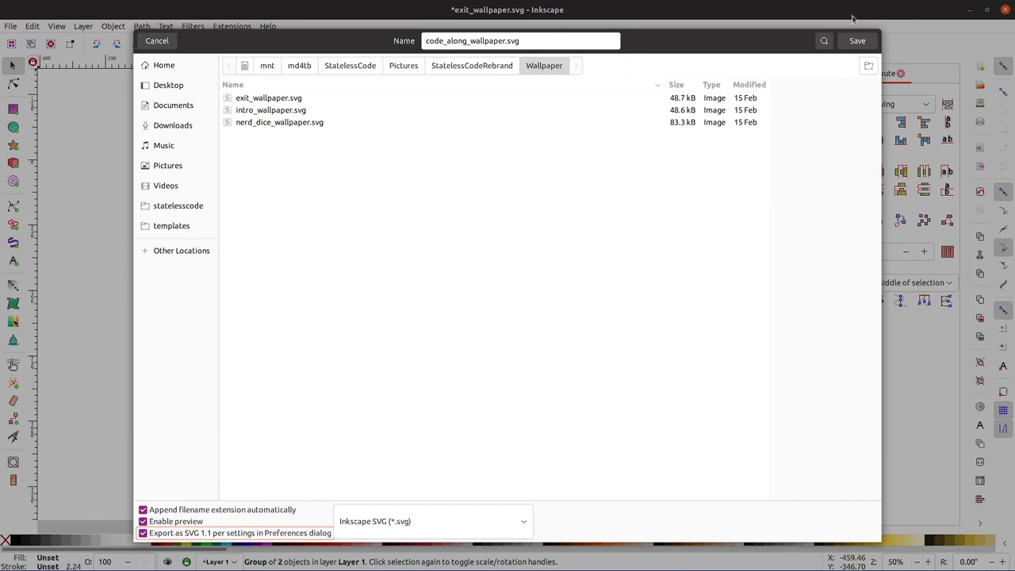
{"action": "left_click", "coordinate": [857, 41]}
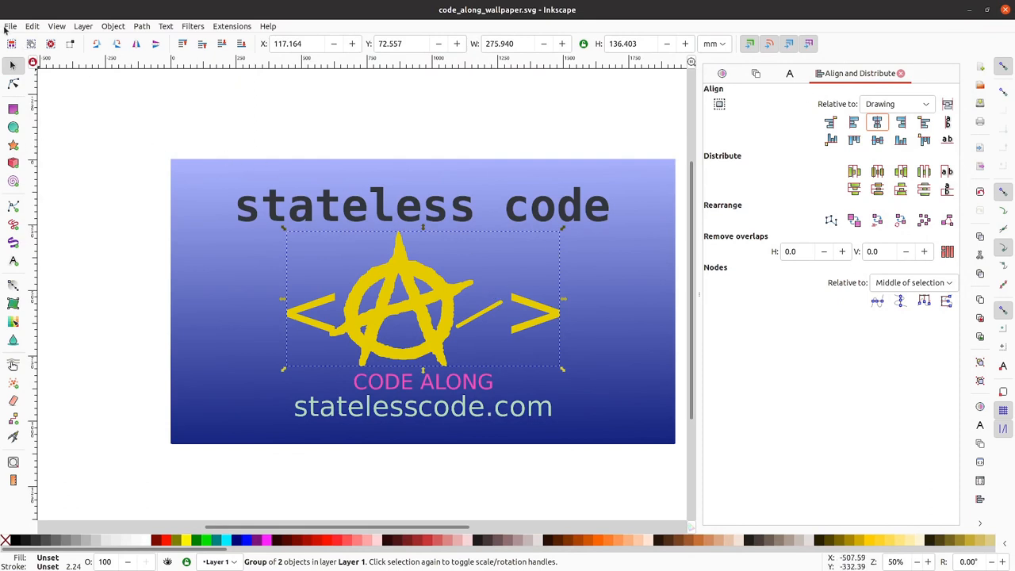
{"action": "mouse_move", "coordinate": [7, 30]}
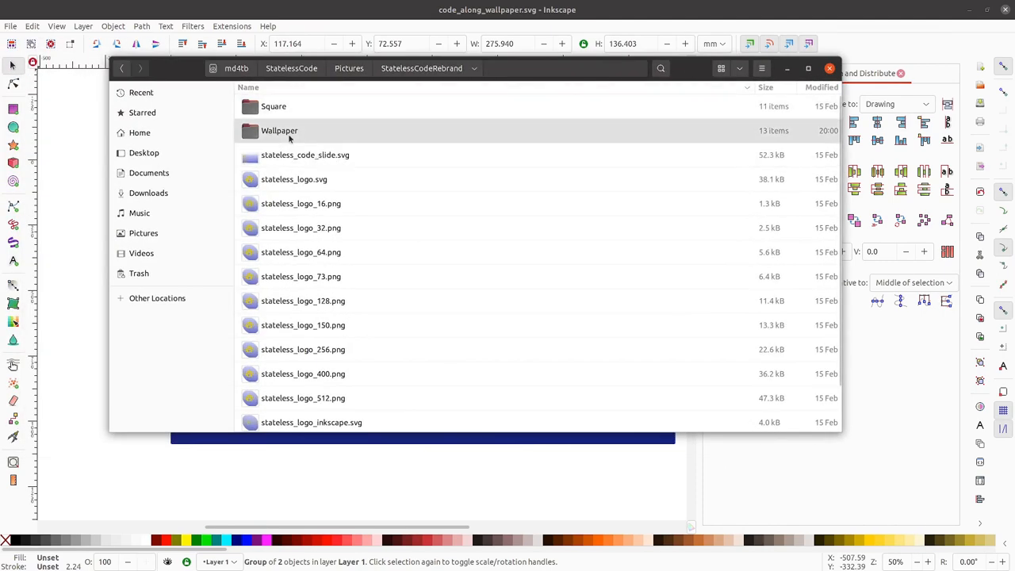
{"action": "double_click", "coordinate": [279, 130]}
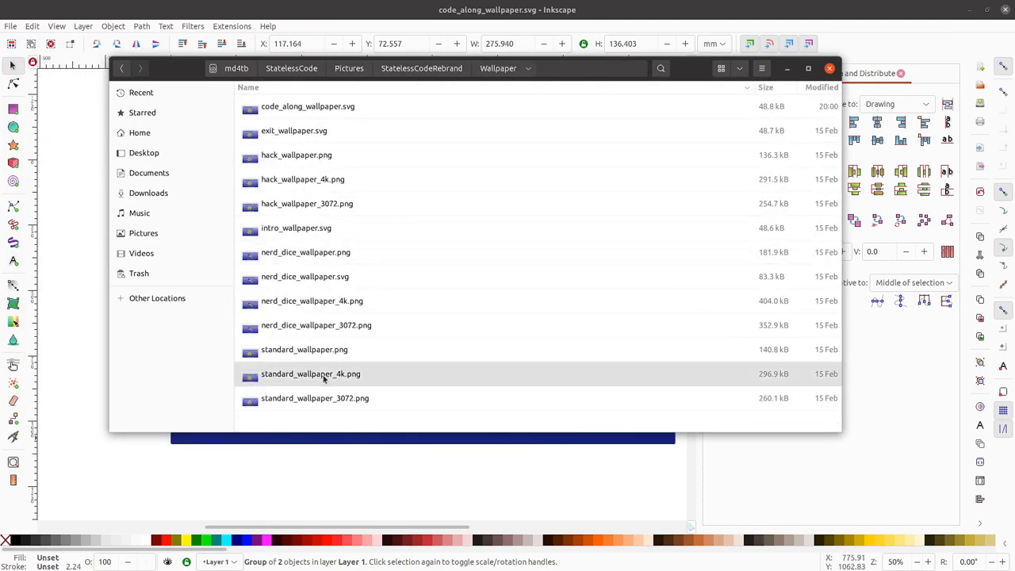
{"action": "mouse_move", "coordinate": [295, 155]}
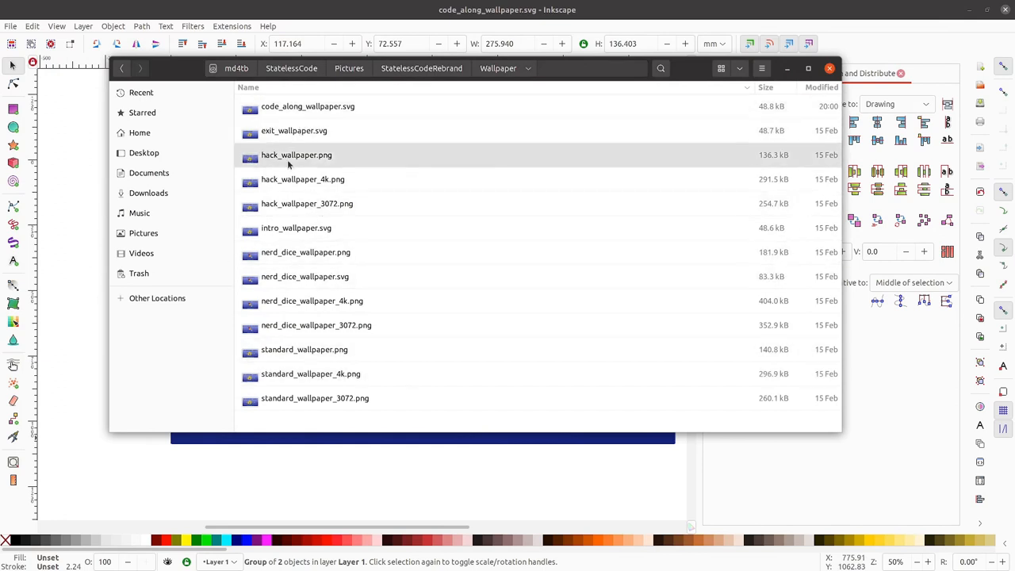
{"action": "left_click", "coordinate": [308, 105]}
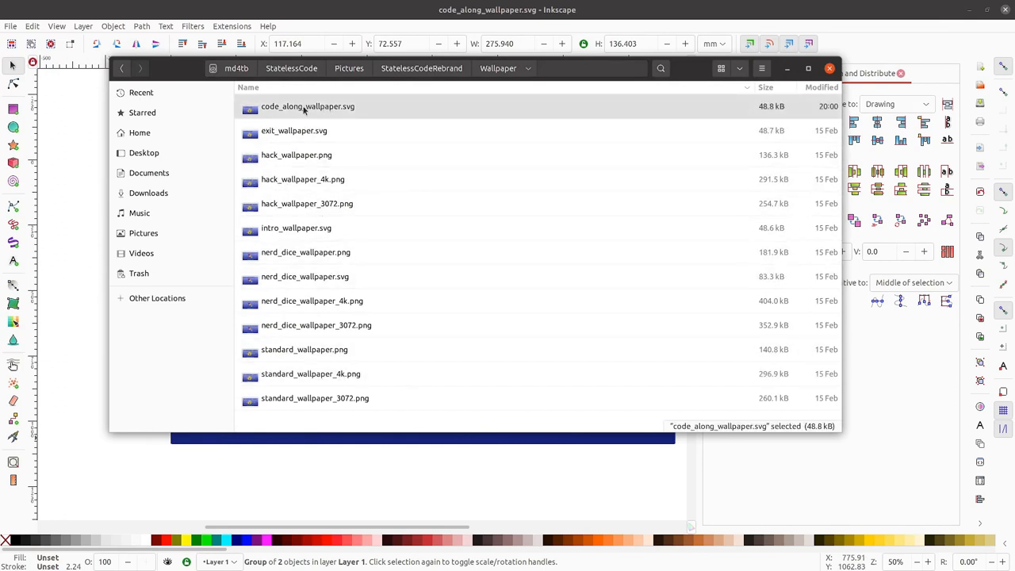
{"action": "double_click", "coordinate": [308, 106]}
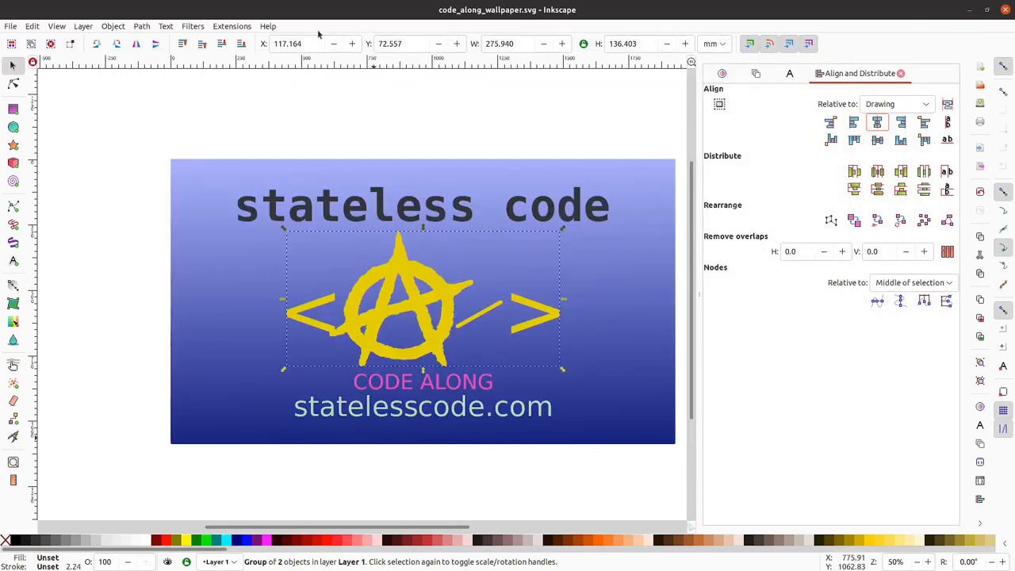
Bring up Export PNG Image and choose Drawing as the export area after comparing Page
{"action": "left_click", "coordinate": [11, 26]}
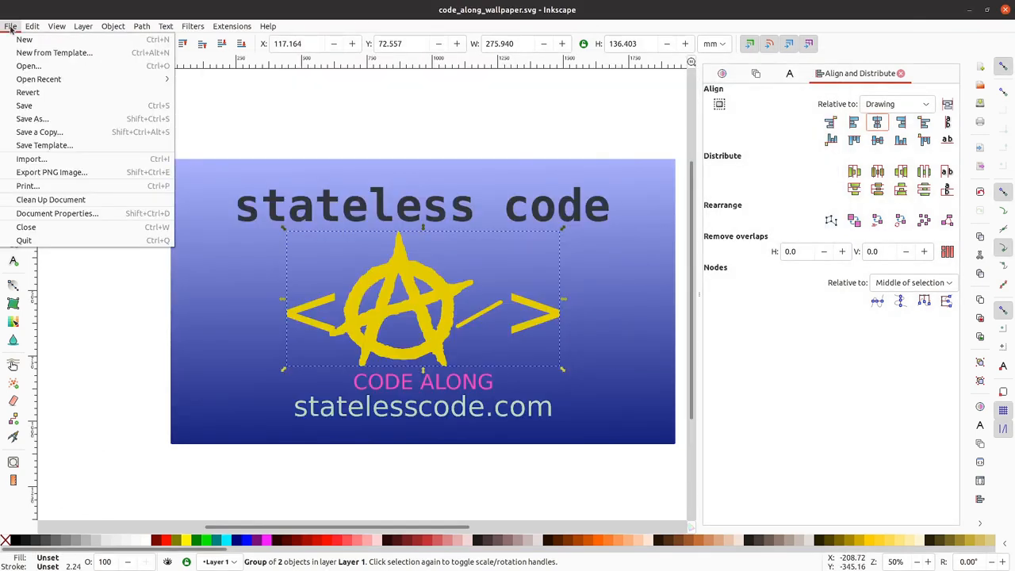
{"action": "mouse_move", "coordinate": [52, 172]}
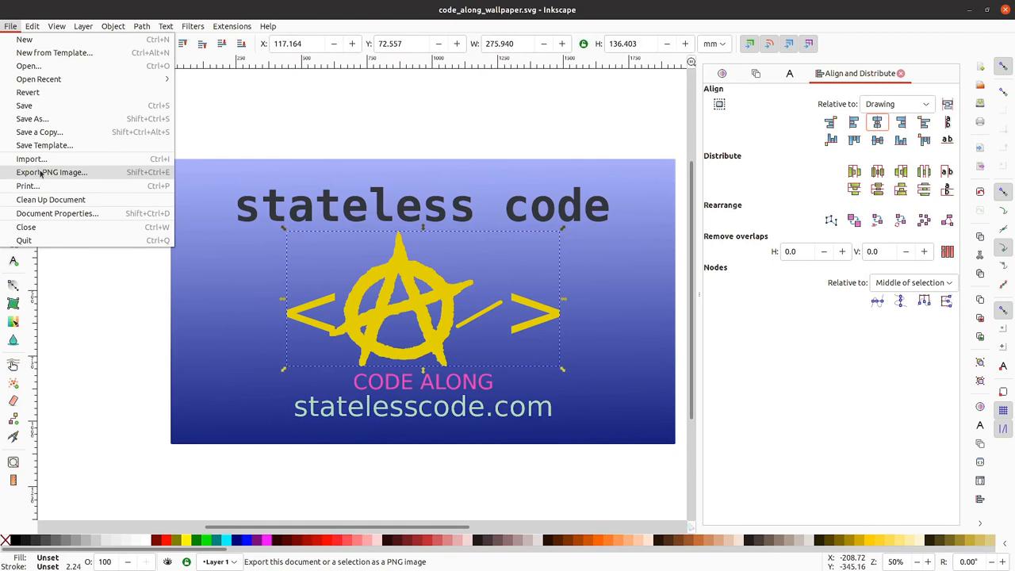
{"action": "mouse_move", "coordinate": [41, 173]}
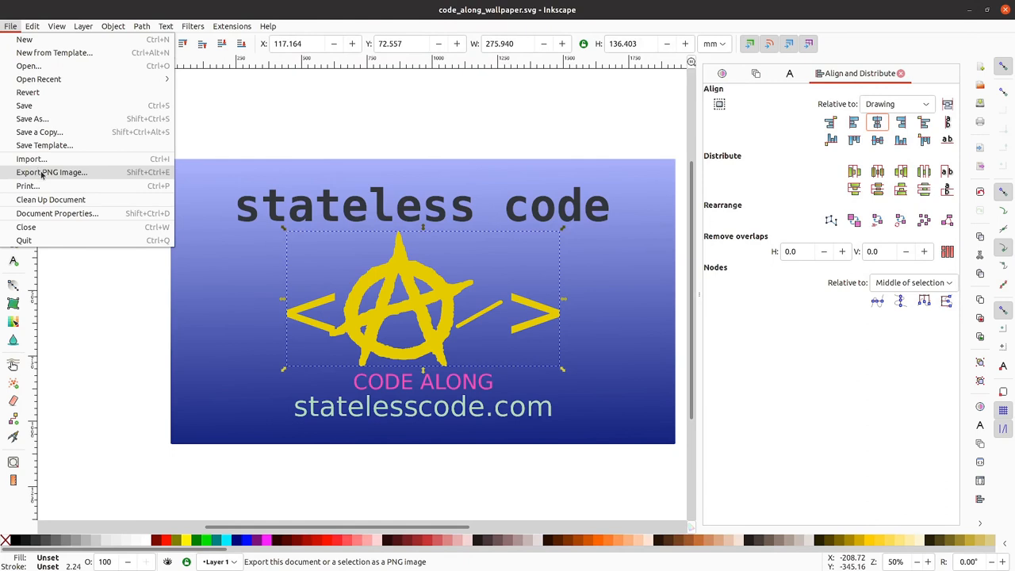
{"action": "left_click", "coordinate": [51, 172]}
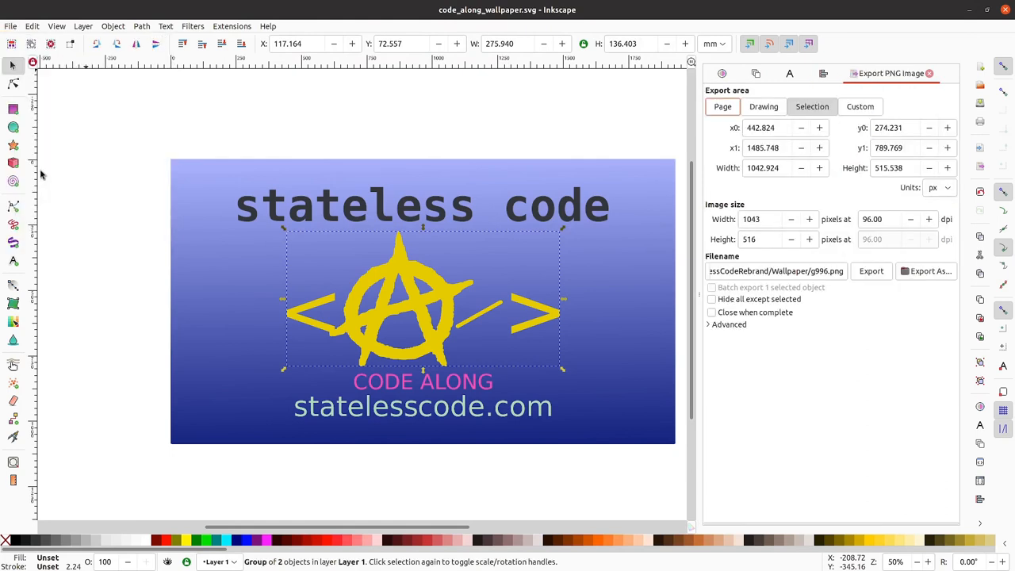
{"action": "mouse_move", "coordinate": [588, 133]}
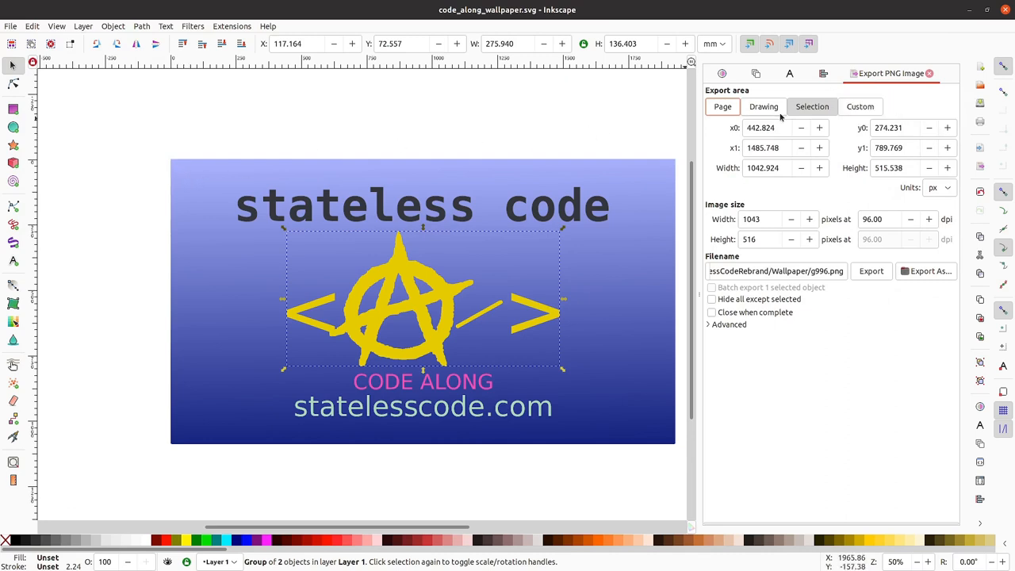
{"action": "left_click", "coordinate": [764, 107]}
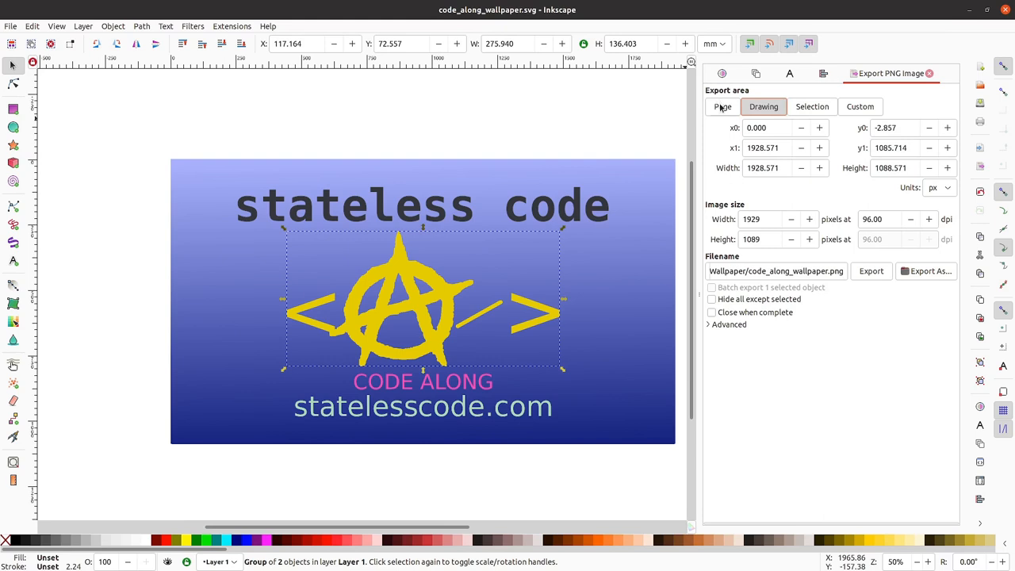
{"action": "left_click", "coordinate": [722, 106]}
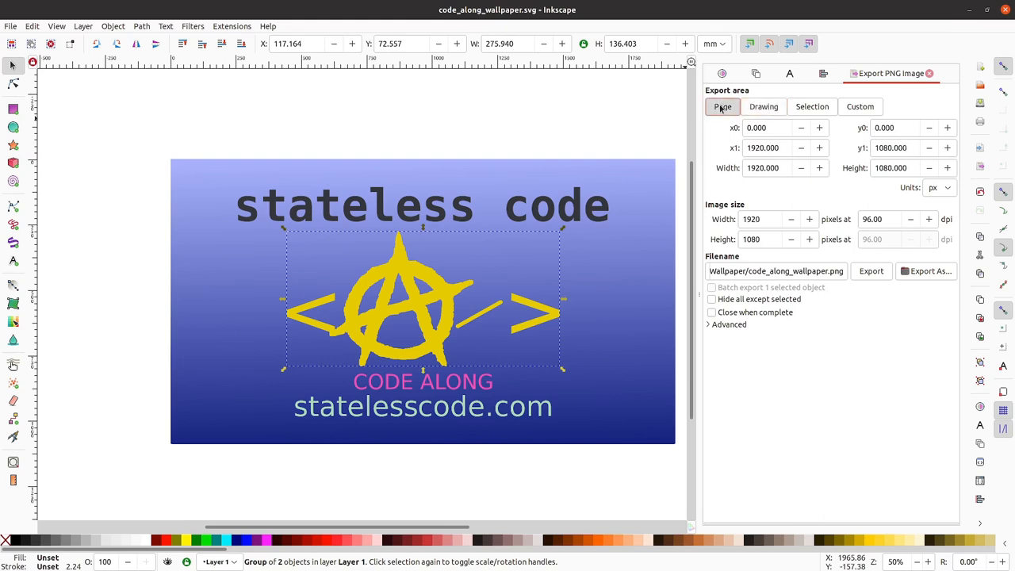
{"action": "left_click", "coordinate": [763, 106]}
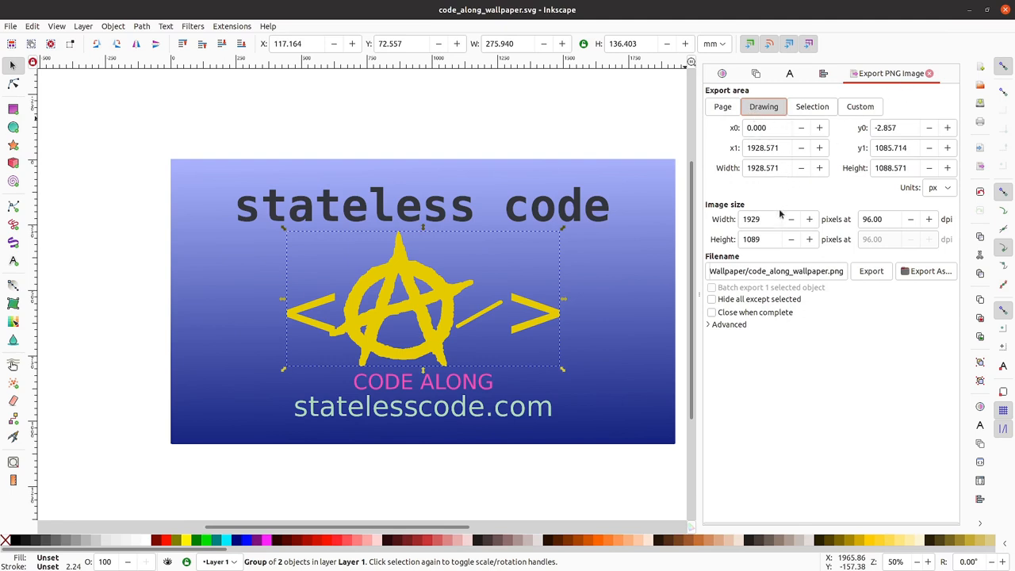
{"action": "mouse_move", "coordinate": [786, 218]}
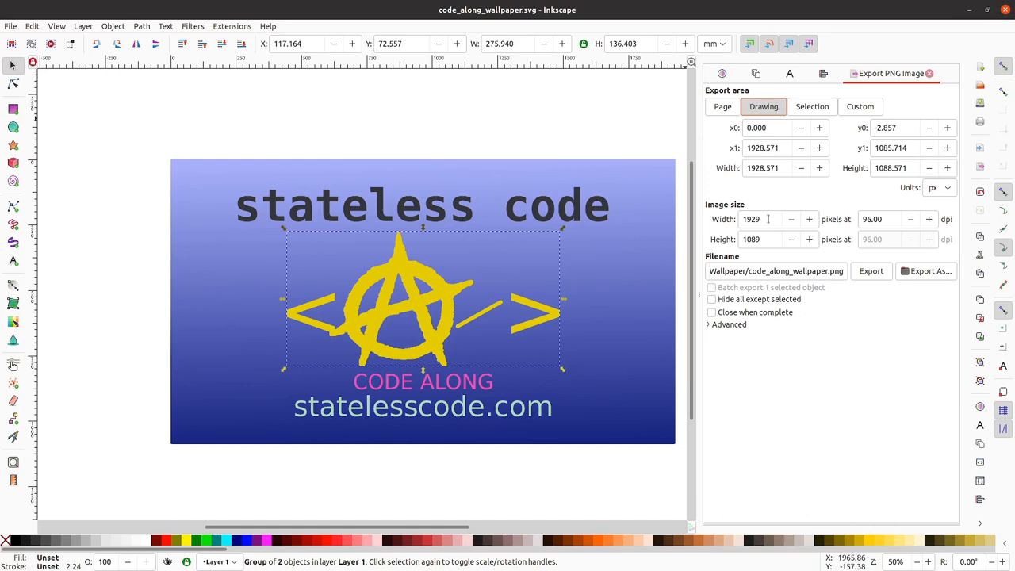
Select the whole export width value (1929) ready for editing
{"action": "left_click", "coordinate": [758, 219]}
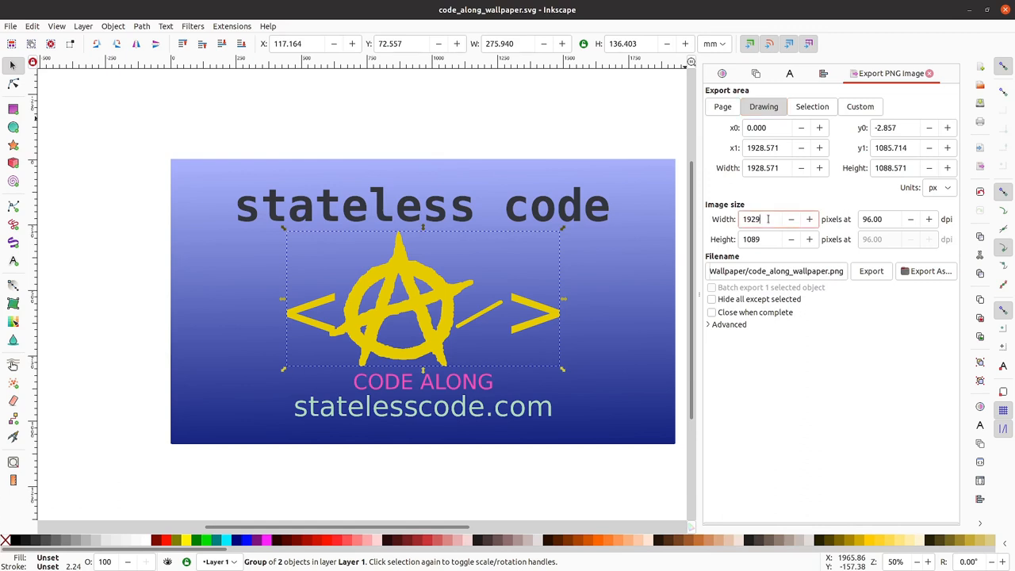
{"action": "triple_click", "coordinate": [767, 219]}
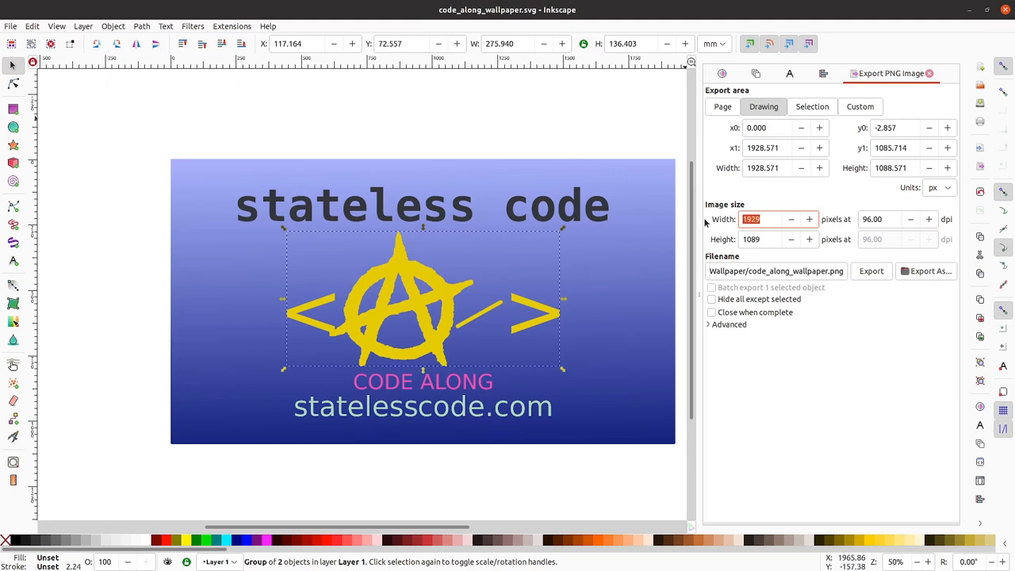
{"action": "mouse_move", "coordinate": [716, 288]}
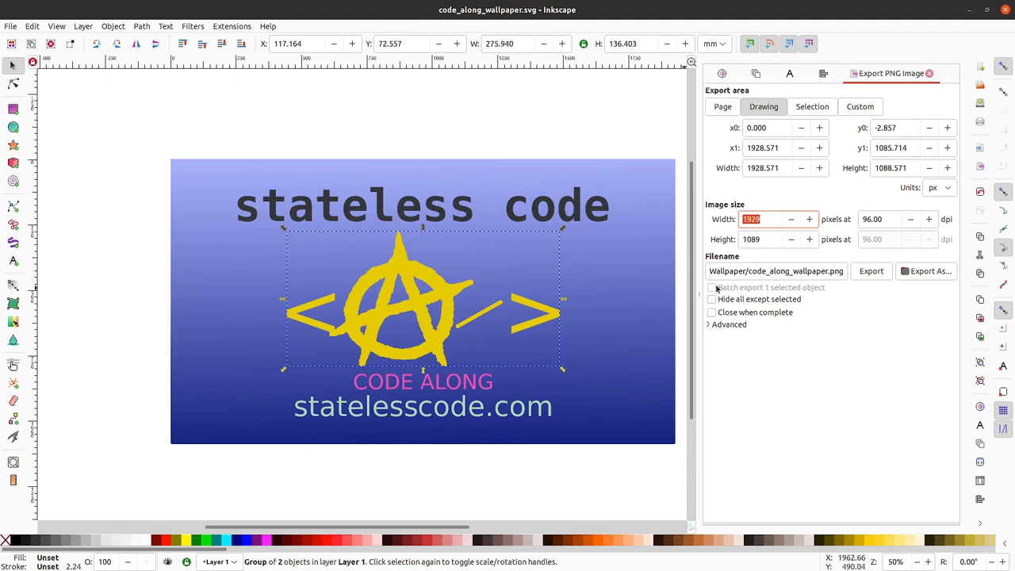
{"action": "mouse_move", "coordinate": [629, 380]}
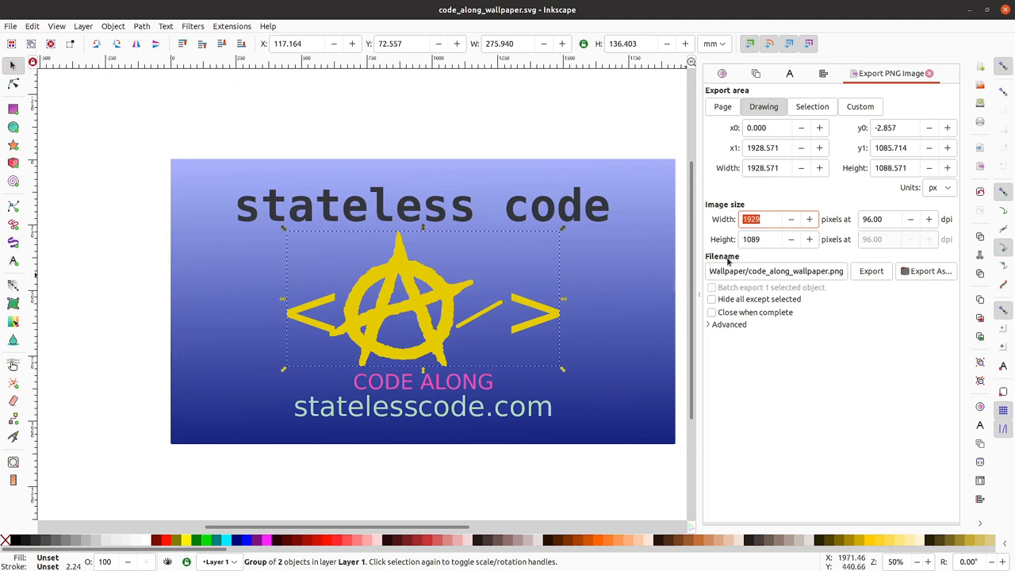
{"action": "mouse_move", "coordinate": [22, 395]}
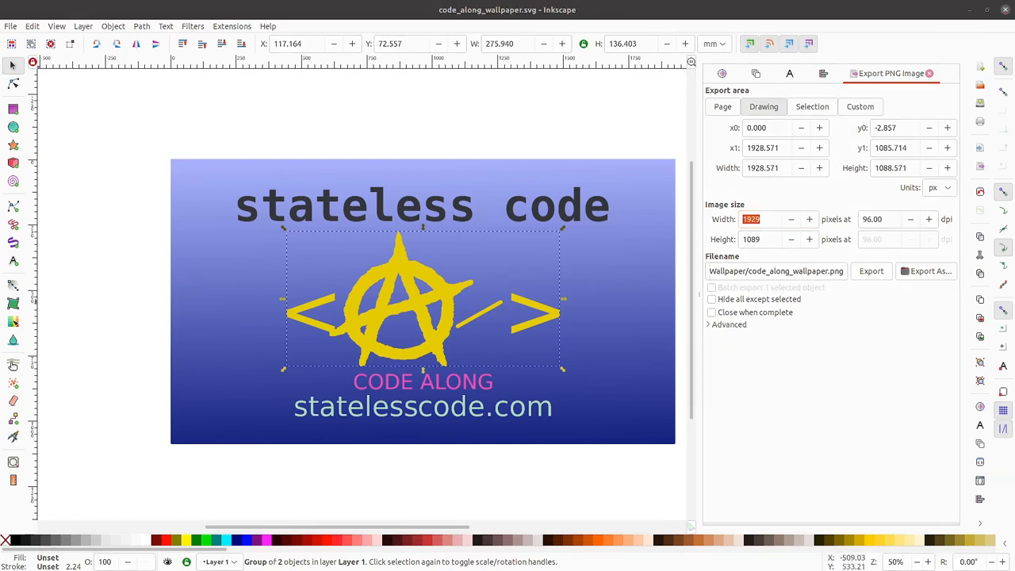
Export the wallpaper as code_along.png at 3840 by 2160 pixels
{"action": "left_click", "coordinate": [812, 107]}
{"action": "type", "text": "3"}
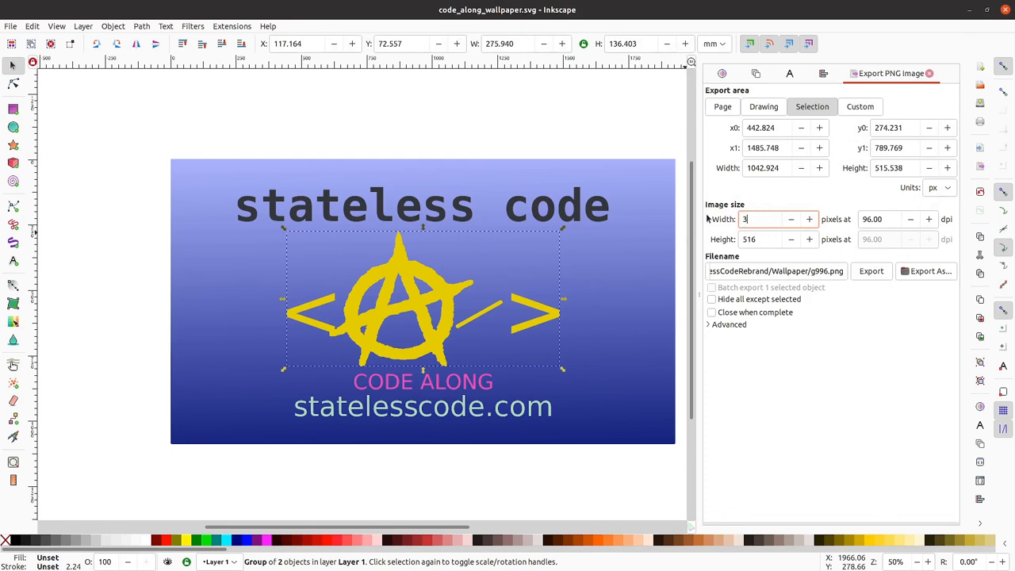
{"action": "type", "text": "840"}
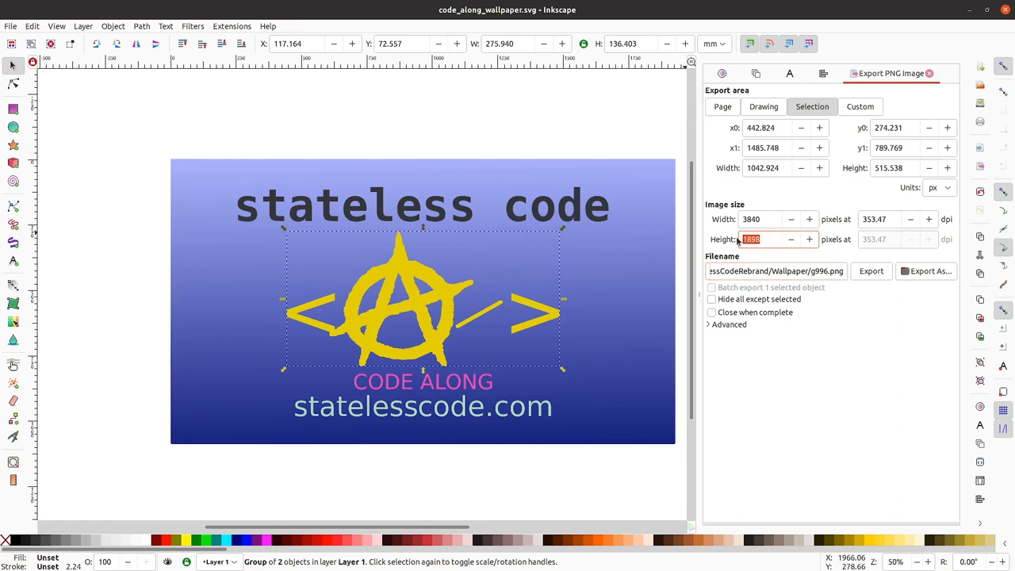
{"action": "type", "text": "2160"}
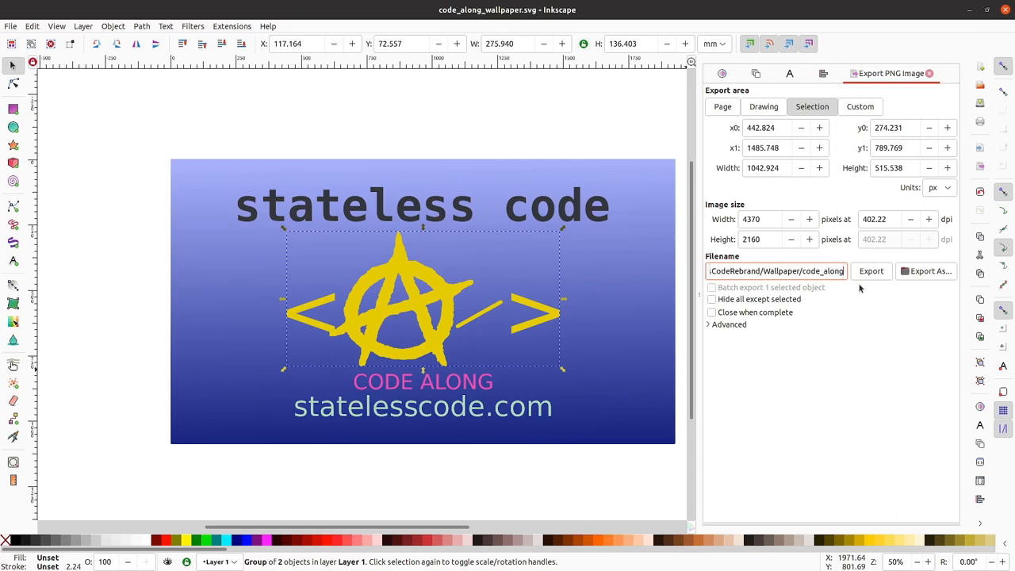
{"action": "left_click", "coordinate": [872, 270]}
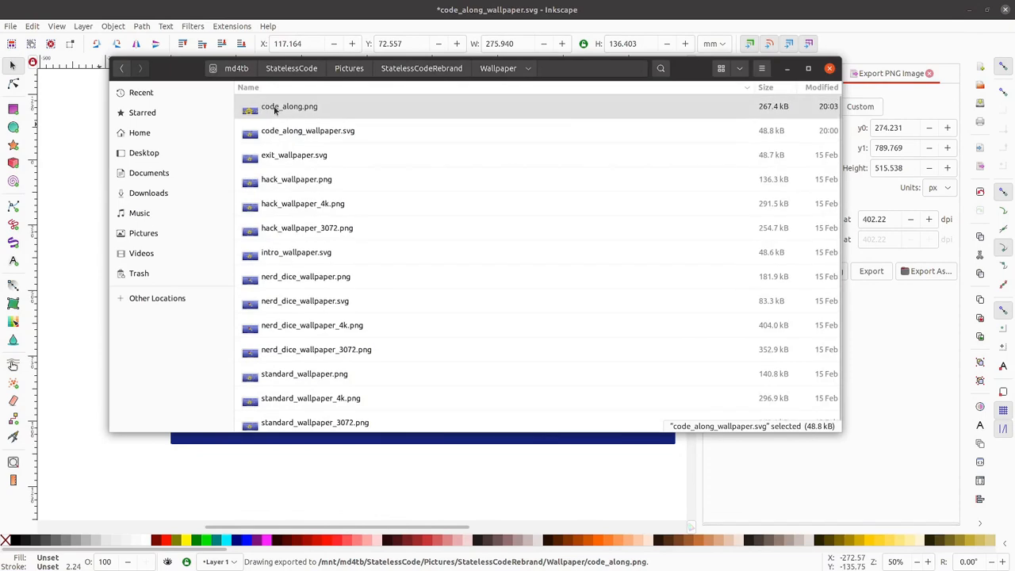
View the exported code_along.png from the Wallpaper folder and bring up its file actions
{"action": "double_click", "coordinate": [290, 106]}
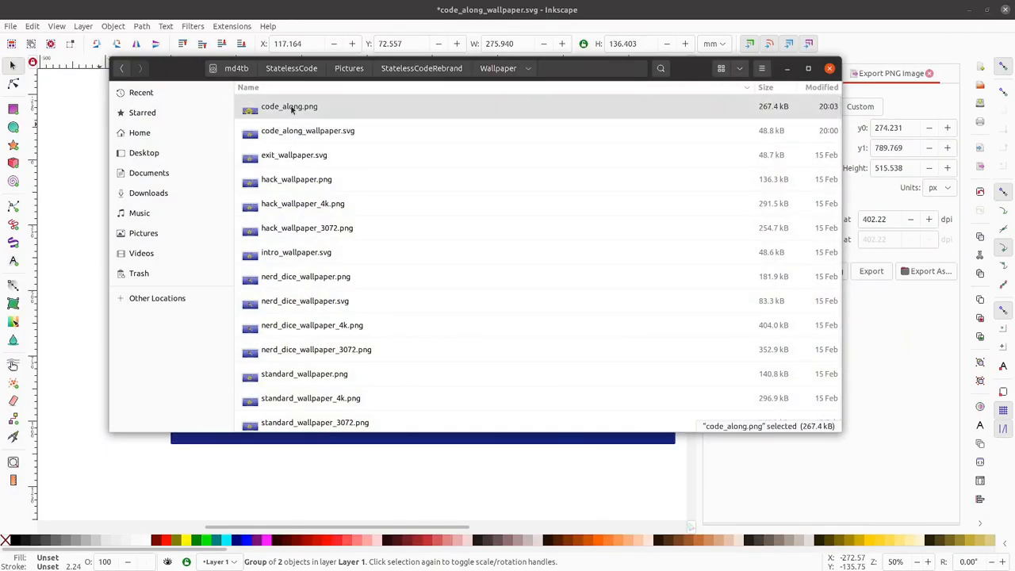
{"action": "right_click", "coordinate": [289, 106]}
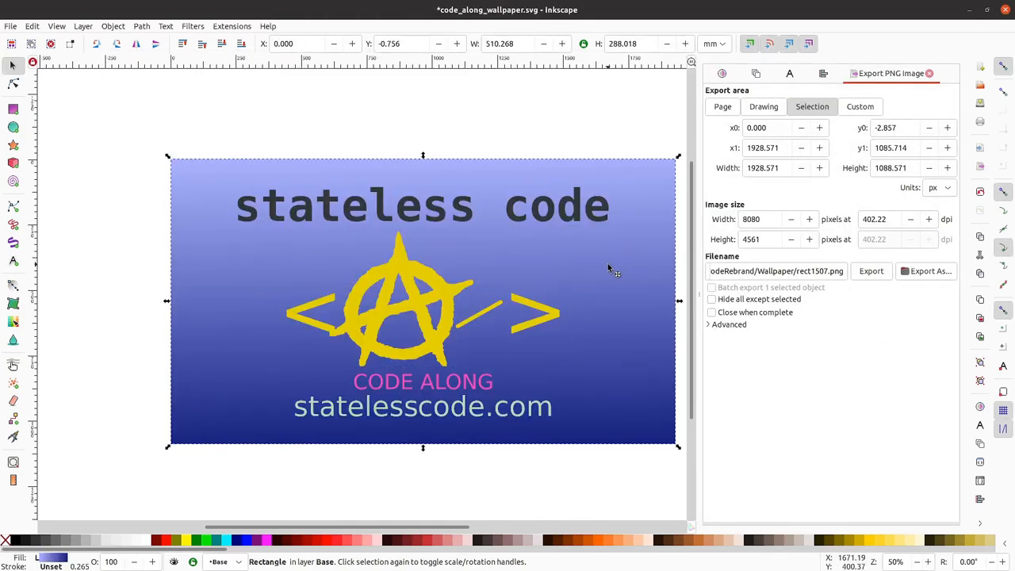
{"action": "mouse_move", "coordinate": [853, 138]}
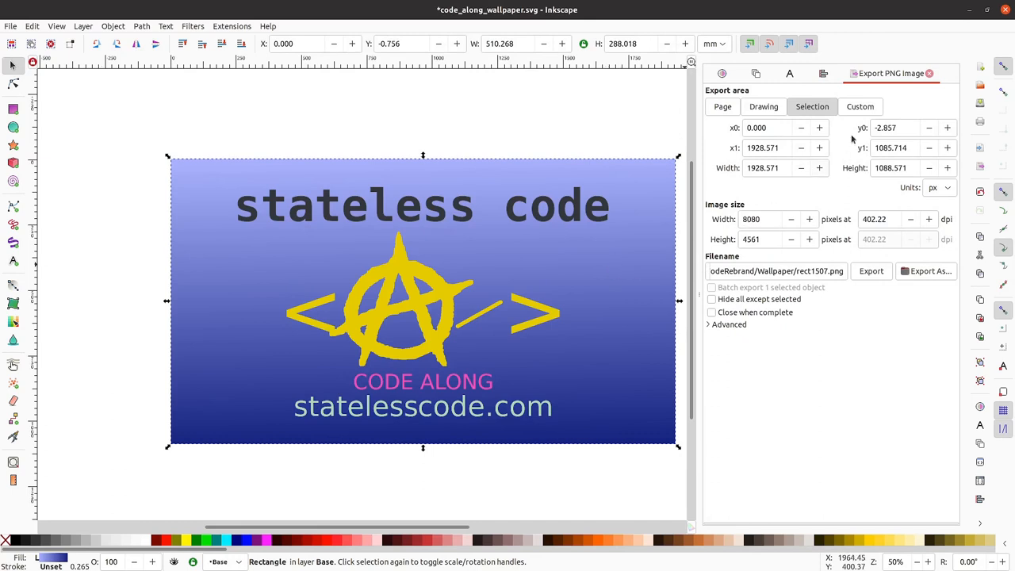
Export the whole Drawing area at 2160 pixels high as code_along_wallpaper.png
{"action": "left_click", "coordinate": [763, 106]}
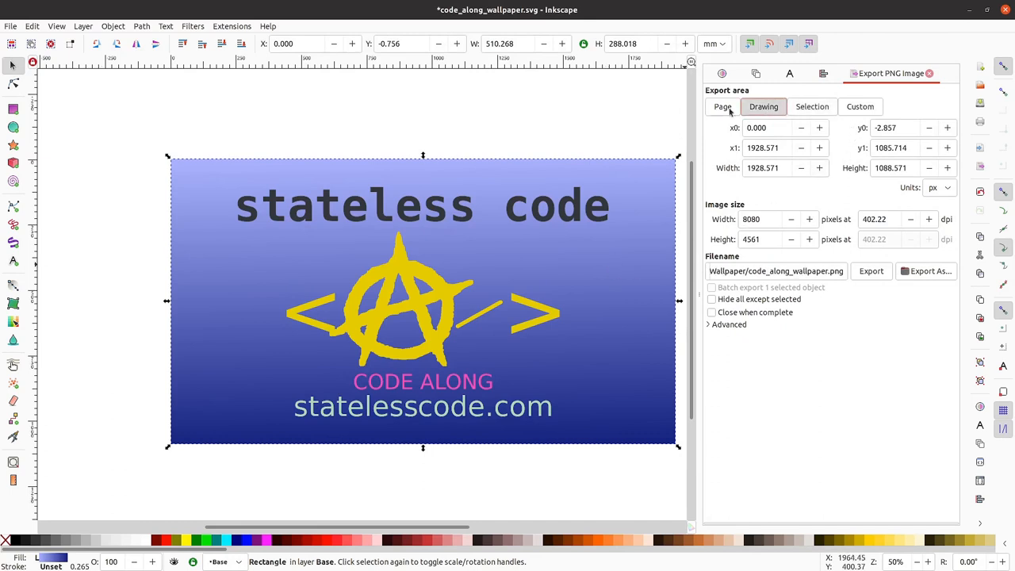
{"action": "left_click", "coordinate": [761, 219]}
{"action": "type", "text": "2160"}
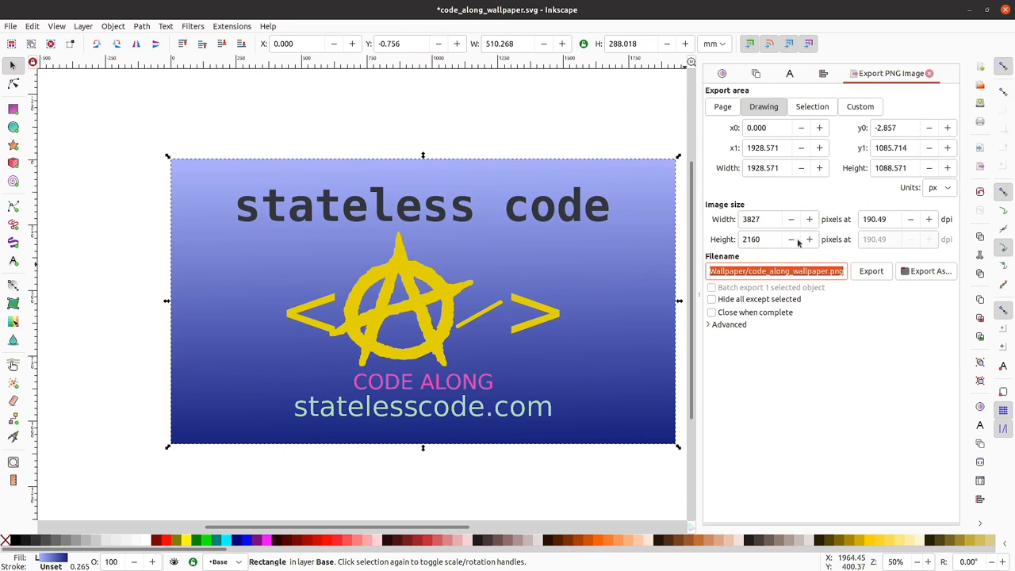
{"action": "mouse_move", "coordinate": [895, 266]}
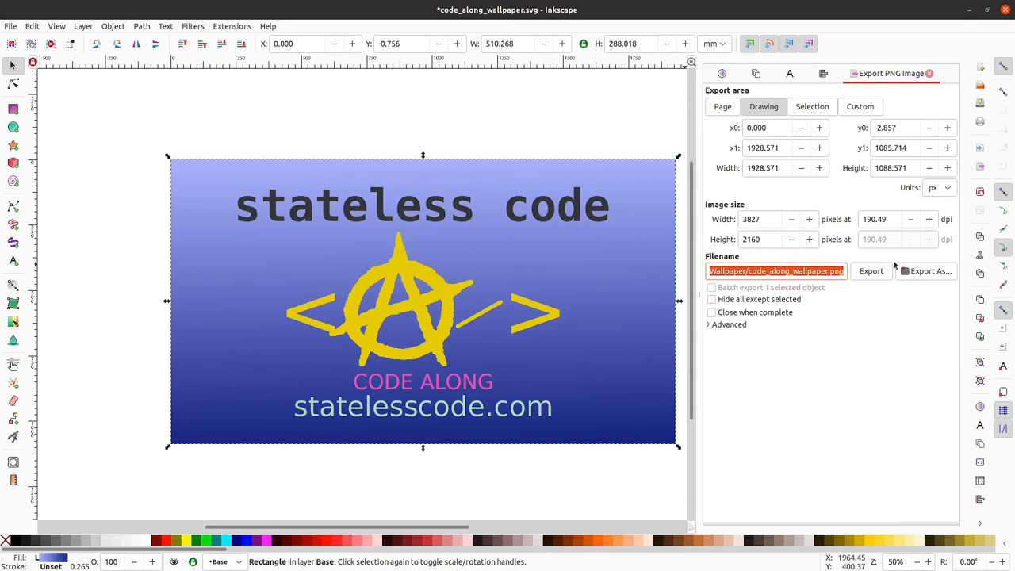
{"action": "left_click", "coordinate": [822, 270]}
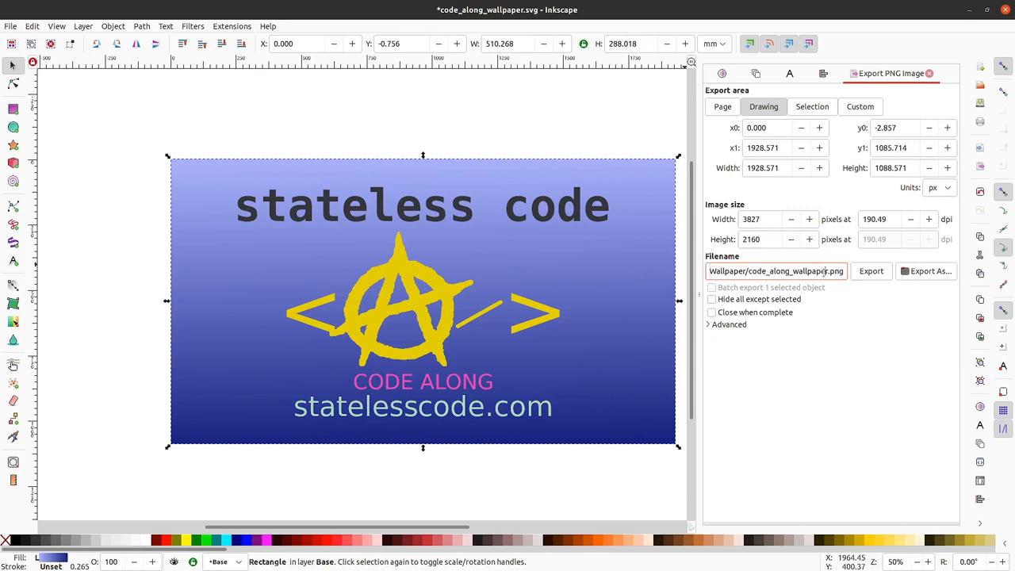
{"action": "left_click", "coordinate": [812, 106]}
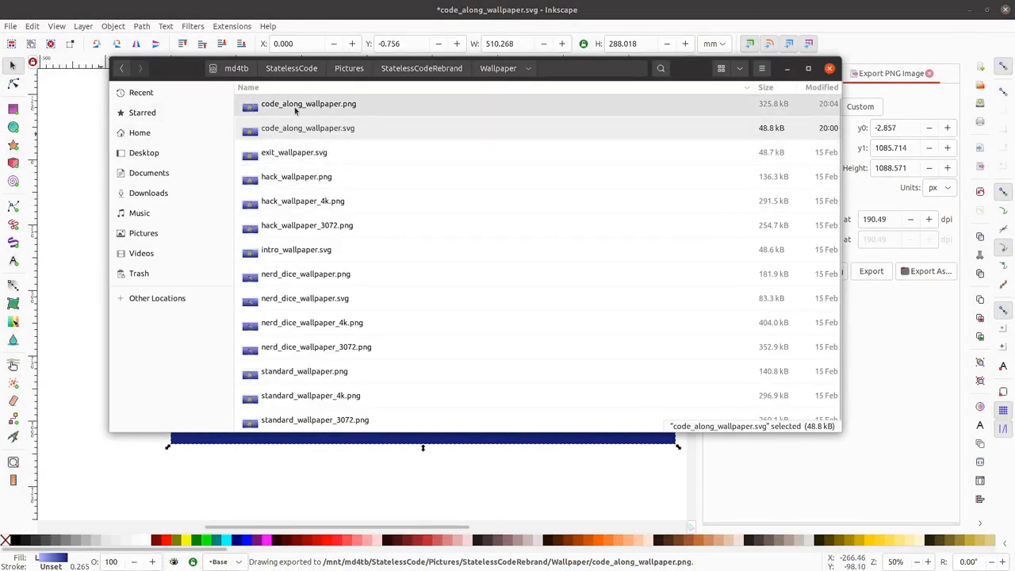
View code_along_wallpaper.png in Image Viewer and bring up its file actions
{"action": "double_click", "coordinate": [308, 103]}
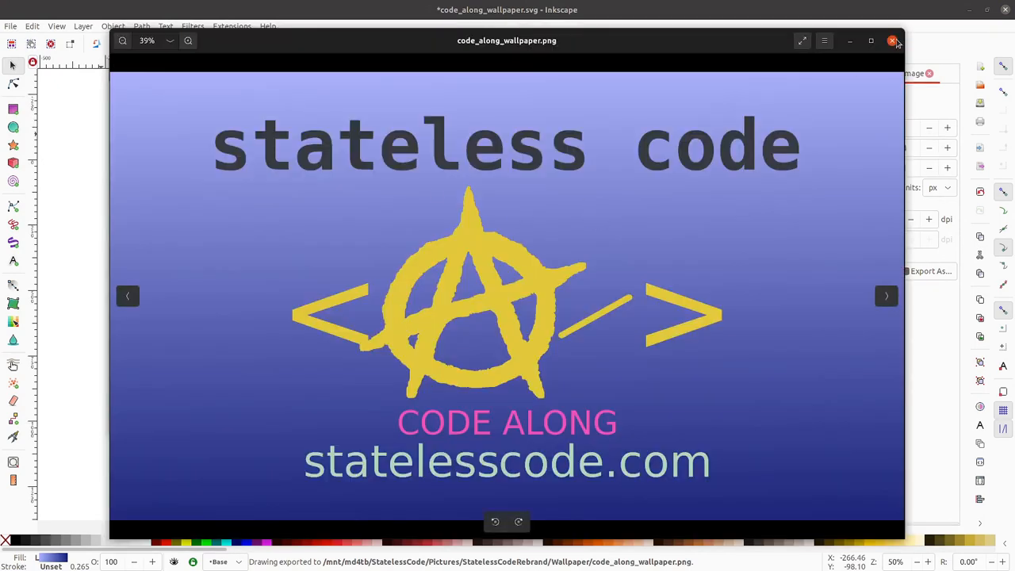
{"action": "right_click", "coordinate": [308, 106]}
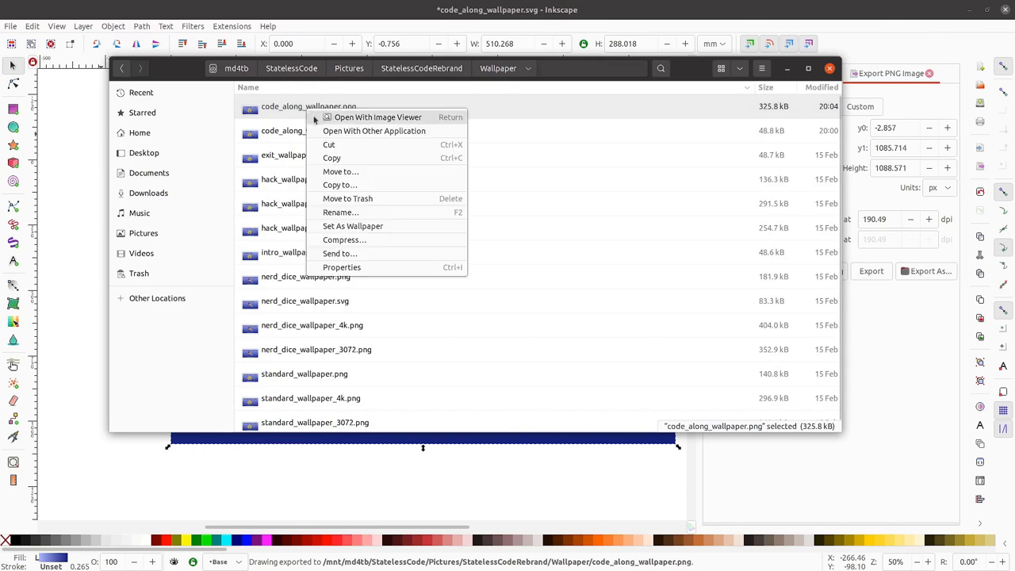